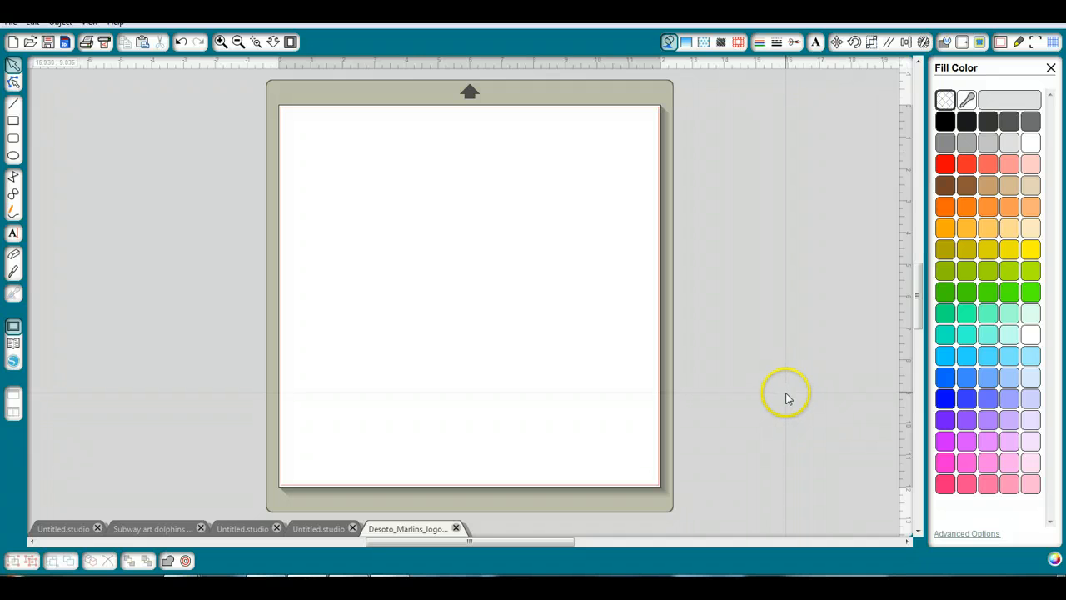
{"action": "mouse_move", "coordinate": [783, 398]}
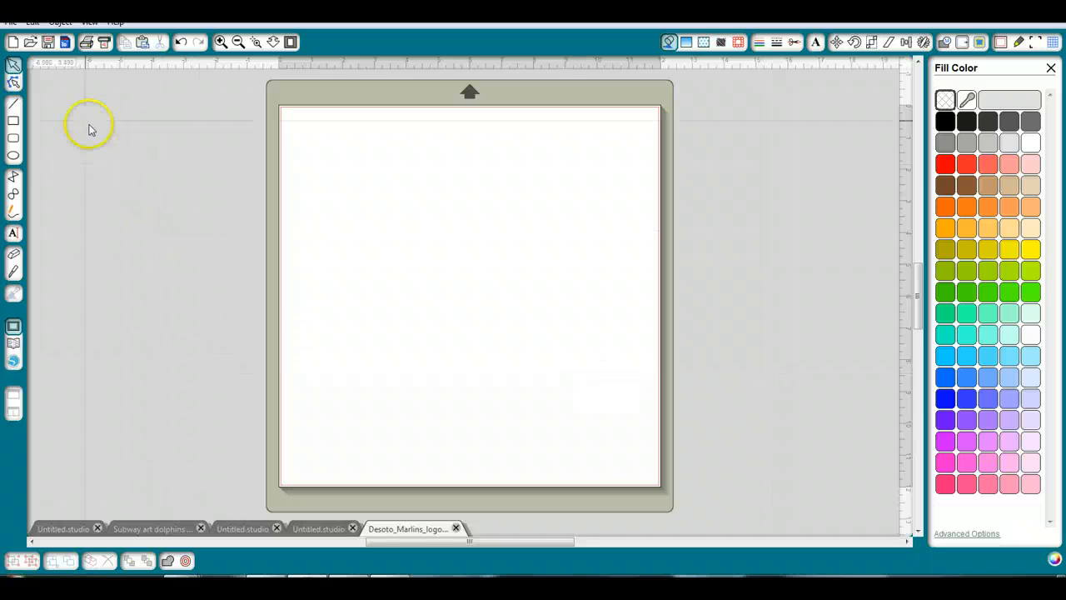
Step: Bring up the Open dialog from the toolbar to browse for a design file
{"action": "left_click", "coordinate": [30, 42]}
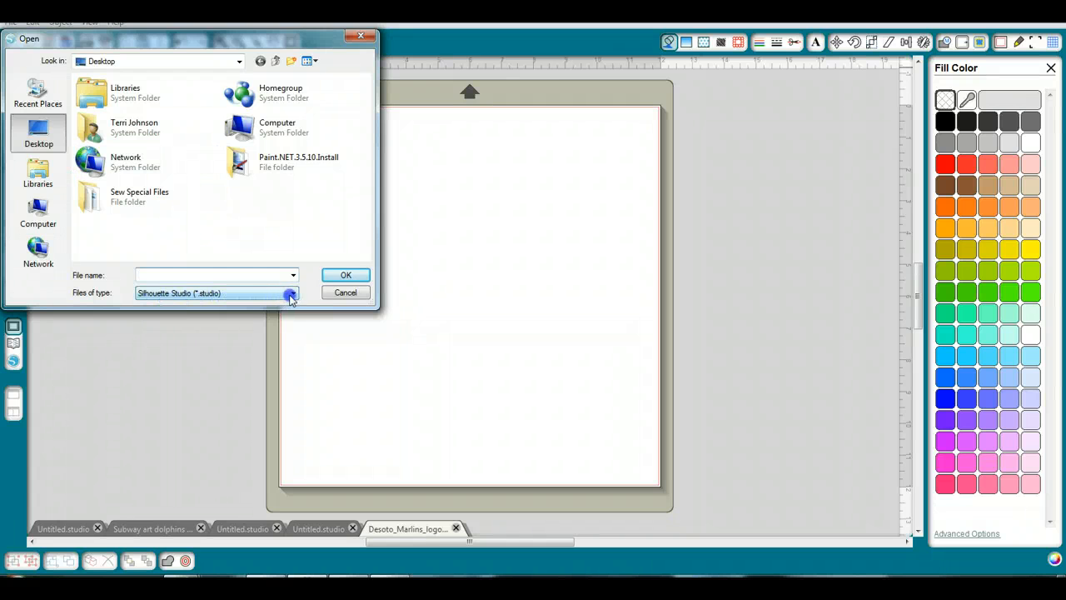
Step: Filter the Open dialog to SVG files and open Desoto_Marlins_logo_001
{"action": "left_click", "coordinate": [292, 292]}
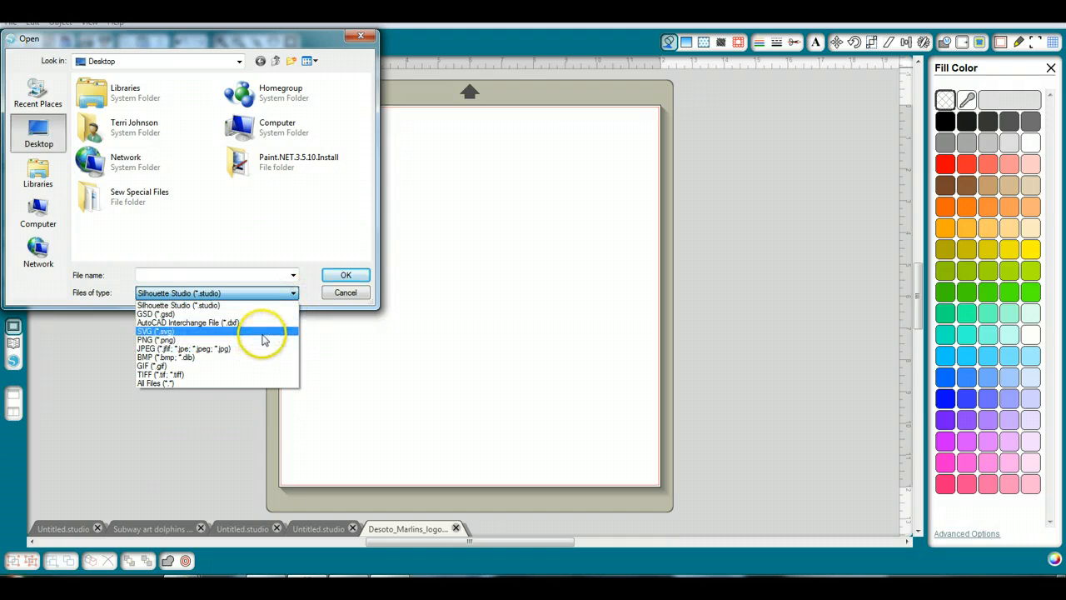
{"action": "left_click", "coordinate": [155, 331]}
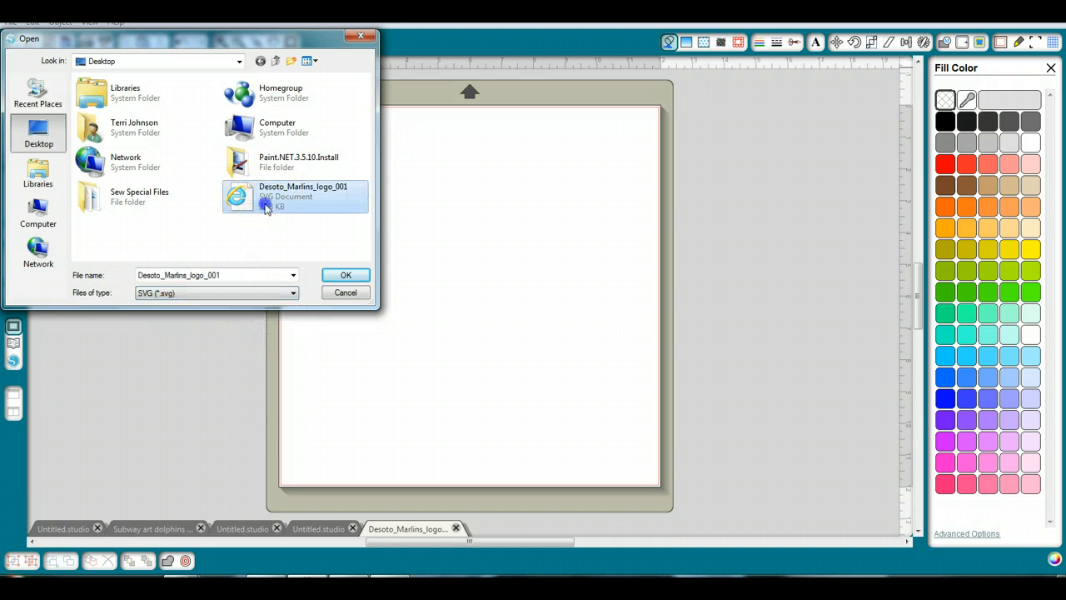
{"action": "left_click", "coordinate": [345, 274]}
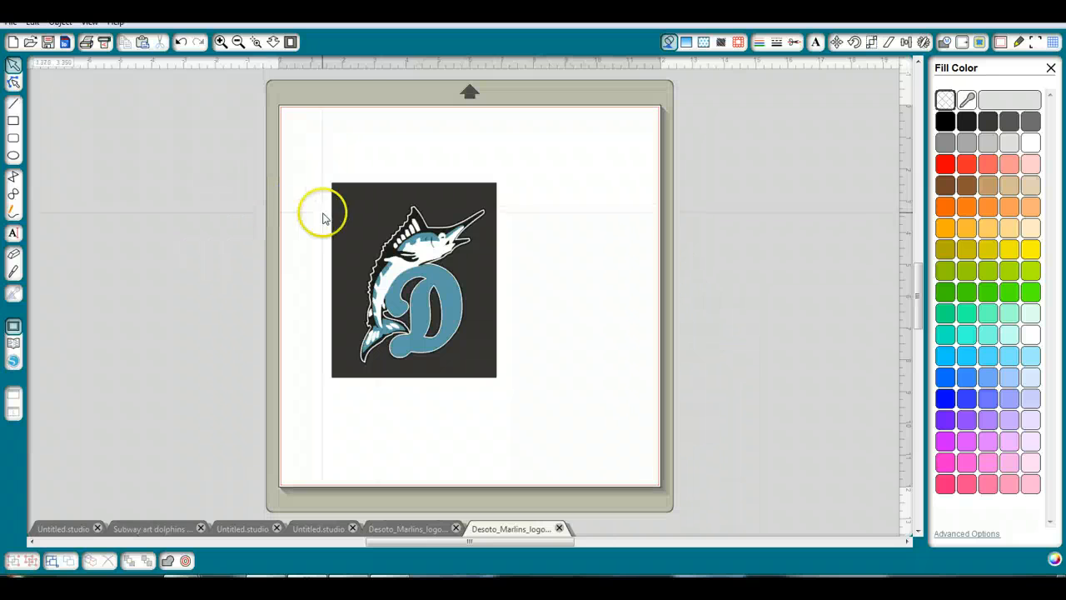
Step: Select the marlin logo and scale it up to about 7.31 x 8.65 inches
{"action": "left_click", "coordinate": [414, 280]}
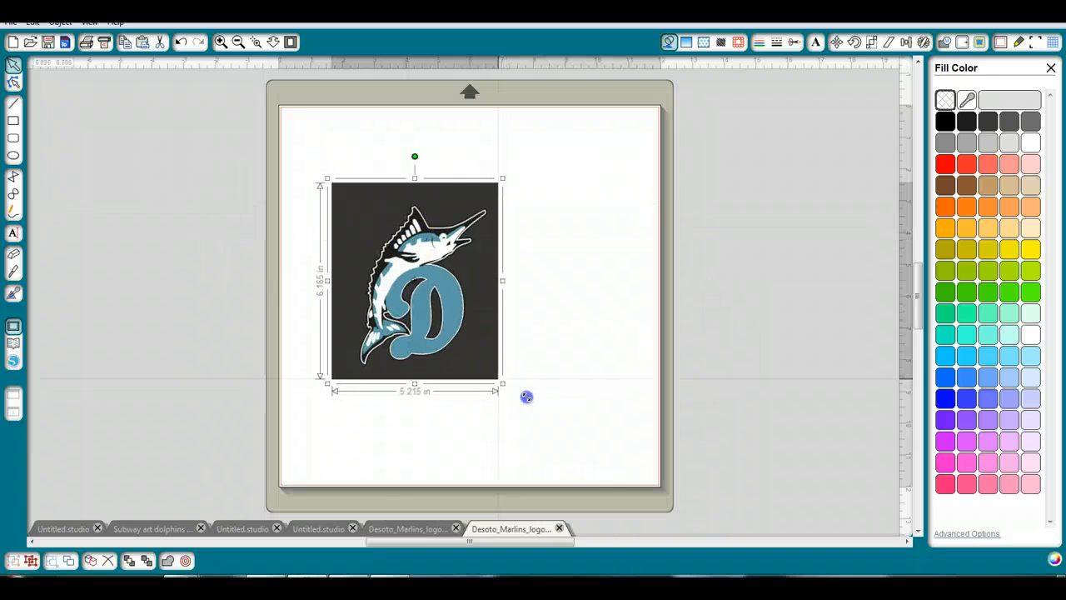
{"action": "left_click_drag", "start_coordinate": [502, 382], "coordinate": [587, 424]}
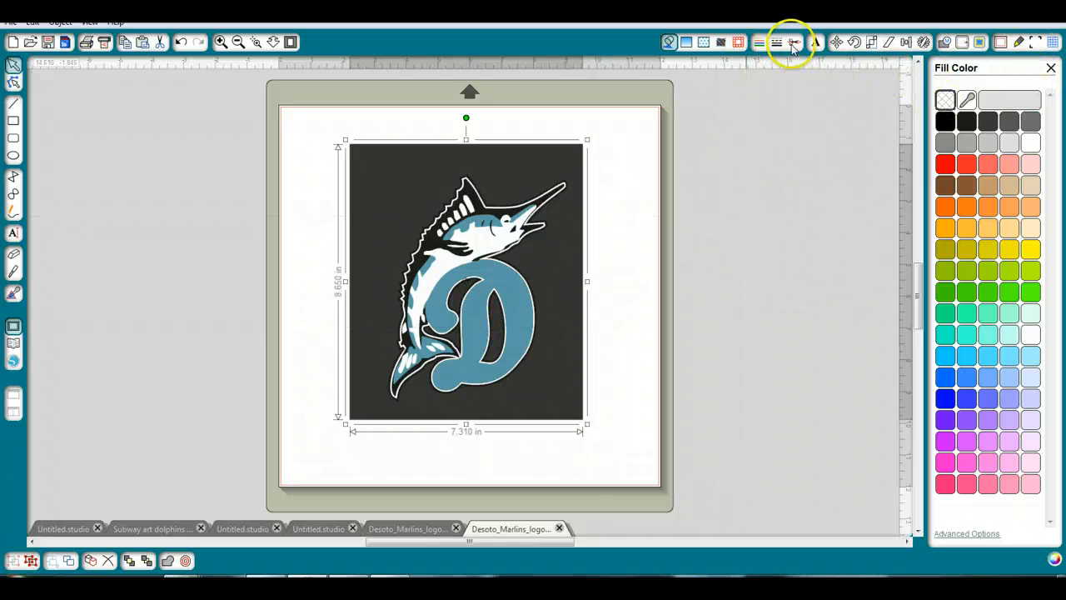
{"action": "mouse_move", "coordinate": [794, 43]}
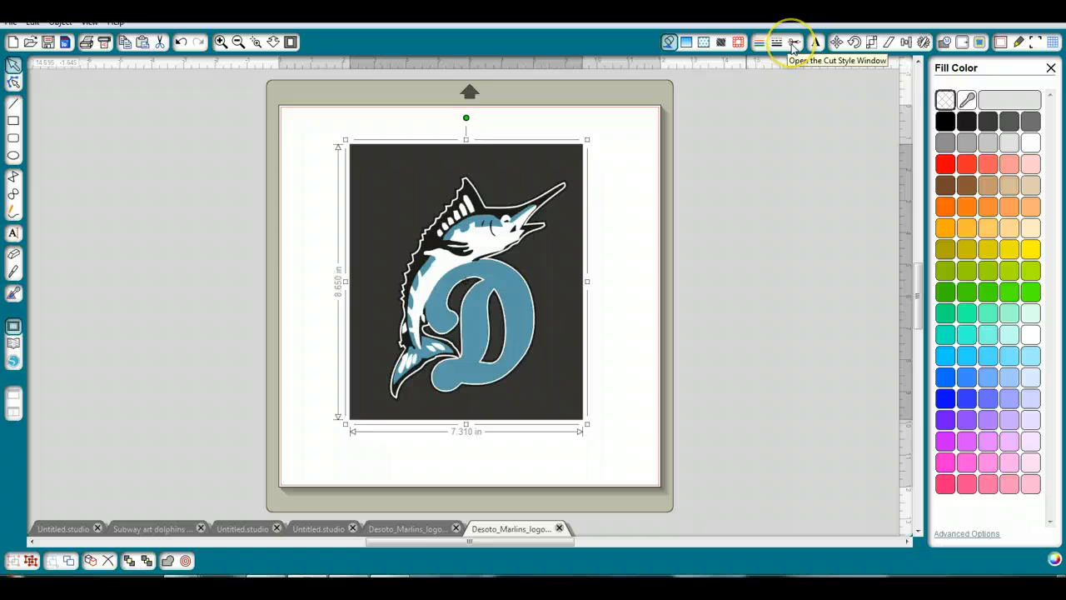
Step: Apply the Cut style to the marlin logo's shapes in the Cut Style window
{"action": "left_click", "coordinate": [793, 42]}
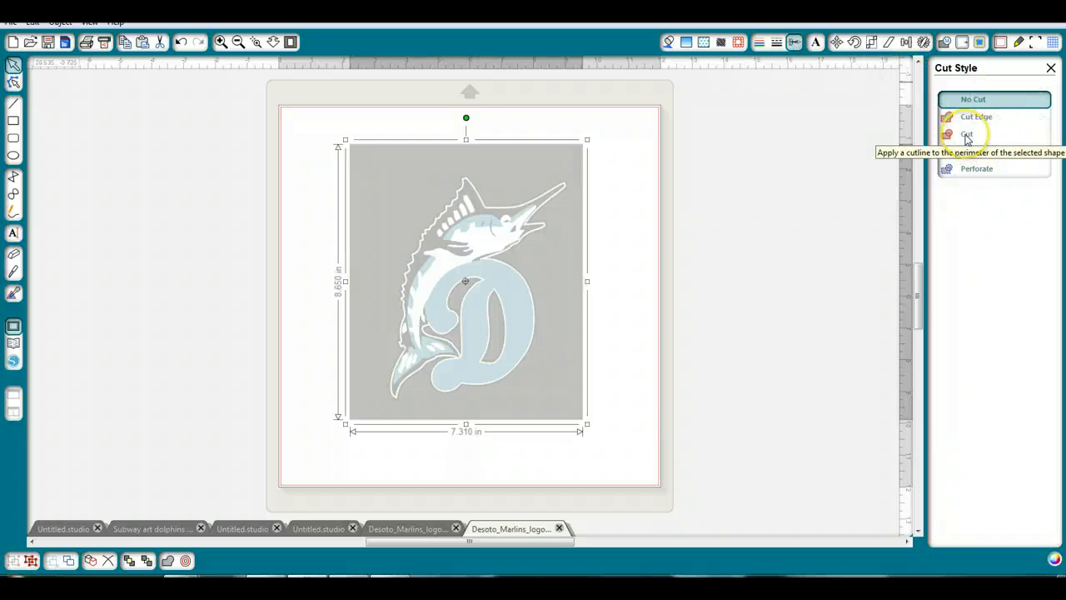
{"action": "left_click", "coordinate": [966, 134]}
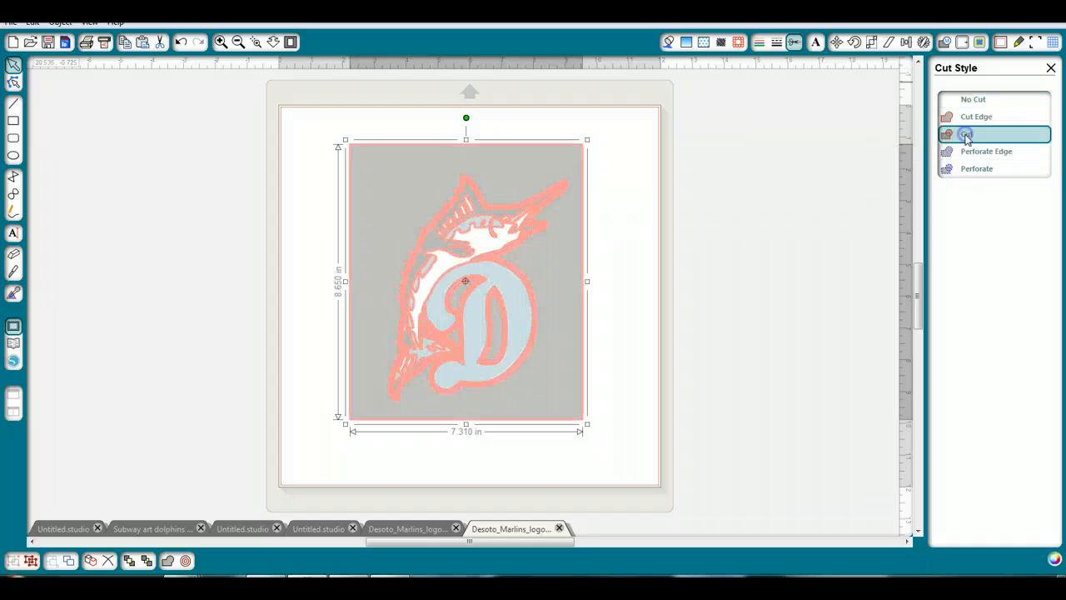
{"action": "left_click", "coordinate": [967, 134]}
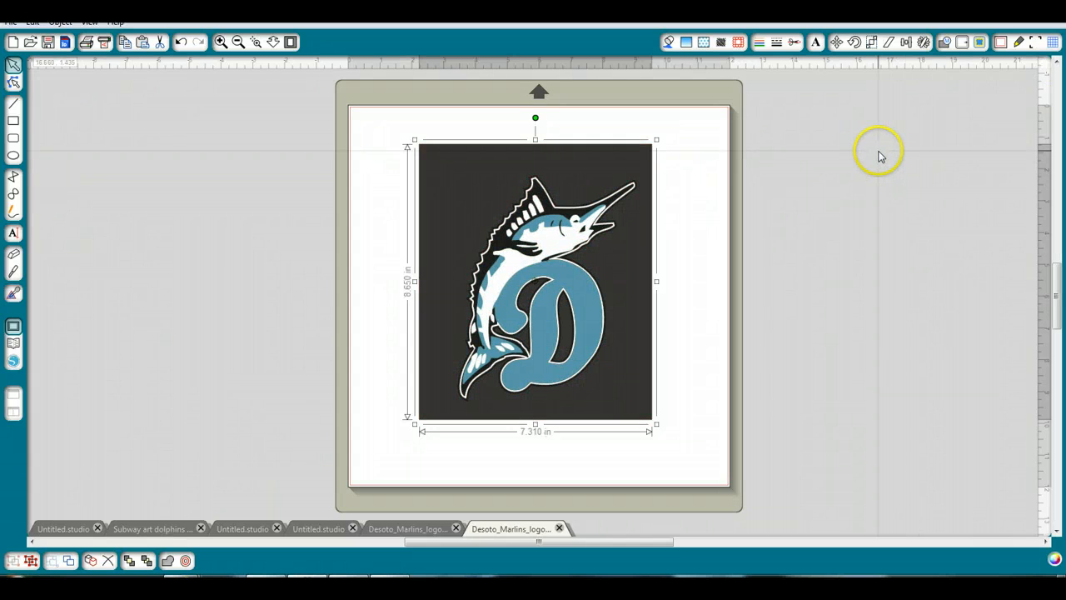
{"action": "mouse_move", "coordinate": [610, 175]}
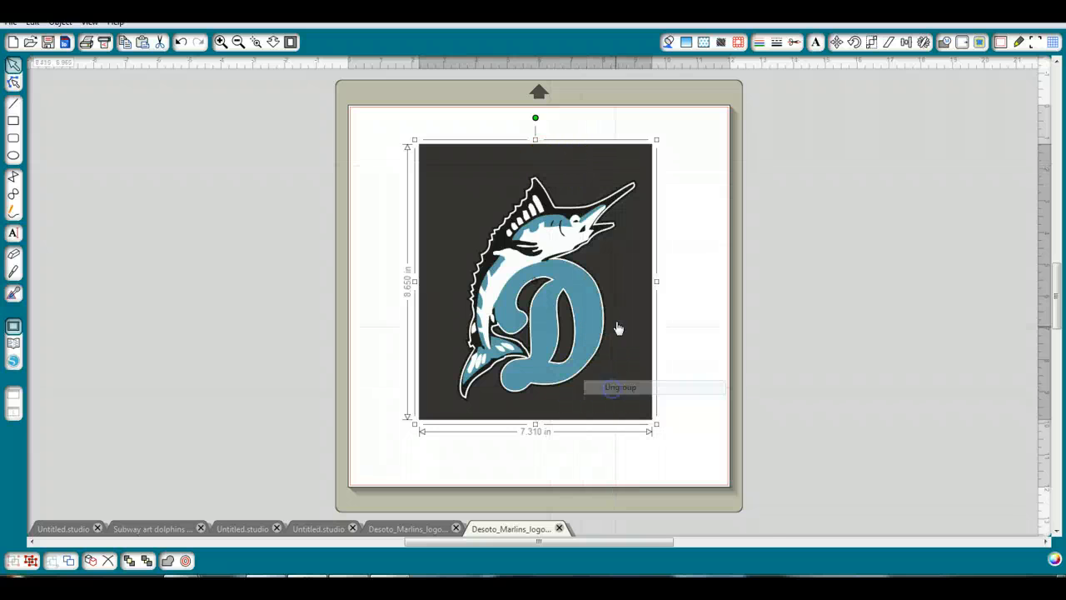
Step: Ungroup the marlin logo into separate pieces from its right-click menu
{"action": "right_click", "coordinate": [620, 386]}
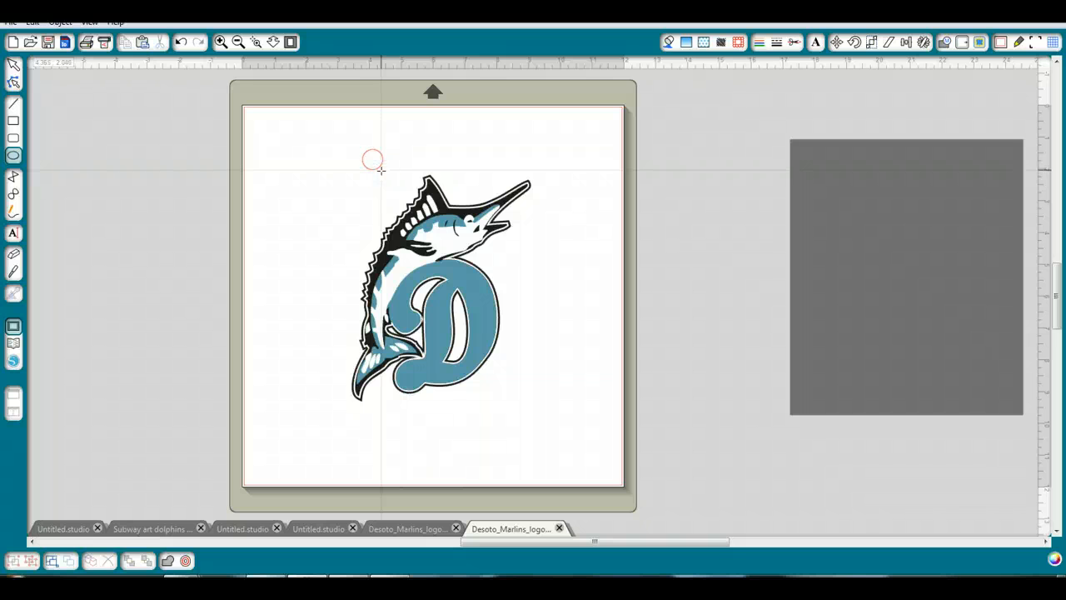
Step: Duplicate the small circle and move the copy right, about 4.87 inches apart
{"action": "right_click", "coordinate": [373, 160]}
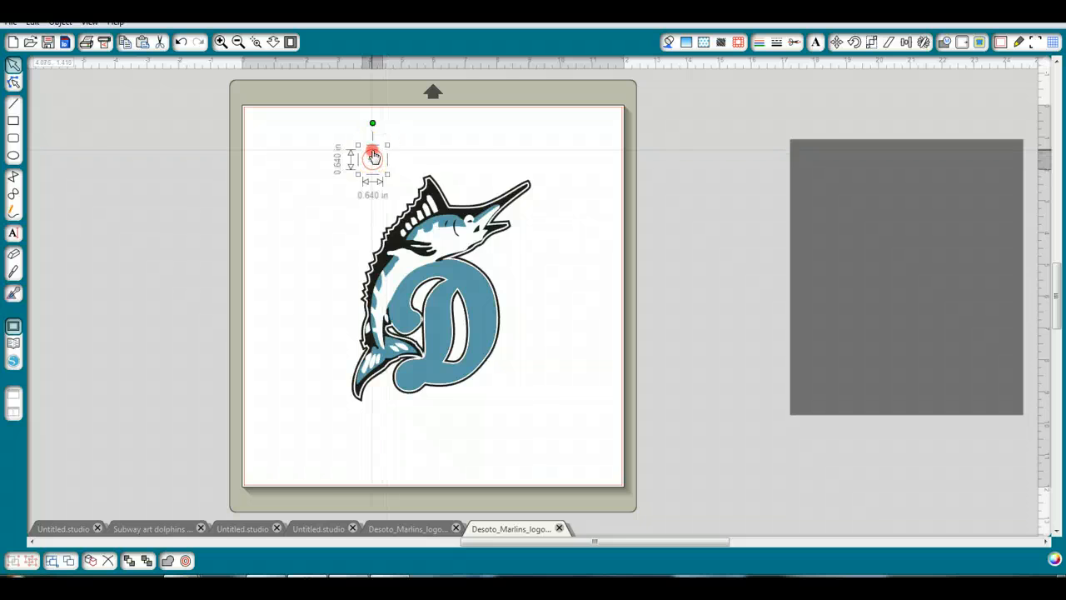
{"action": "right_click", "coordinate": [373, 156]}
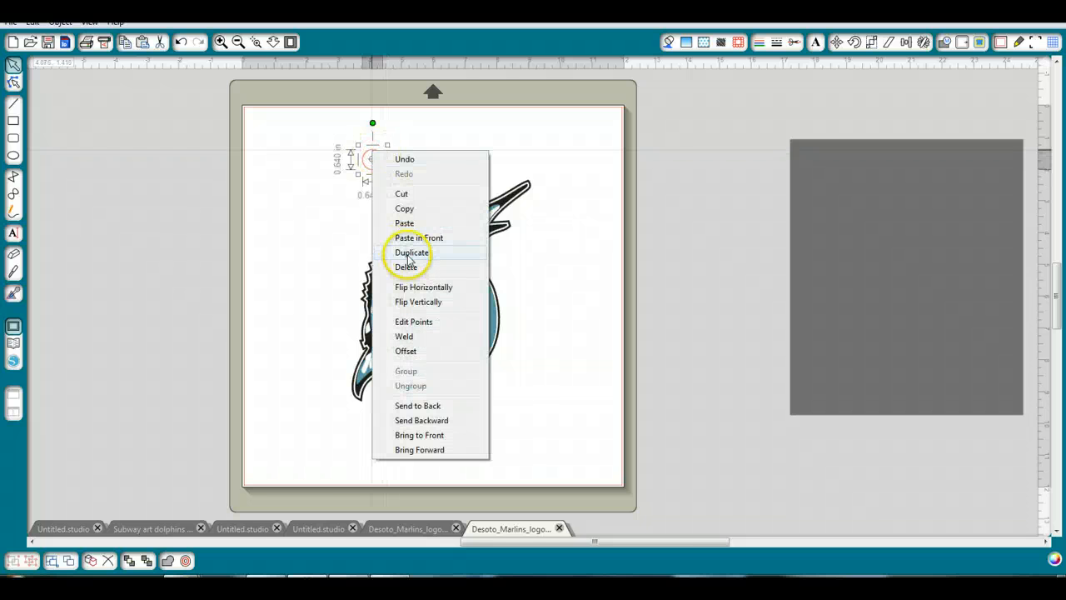
{"action": "left_click", "coordinate": [411, 253]}
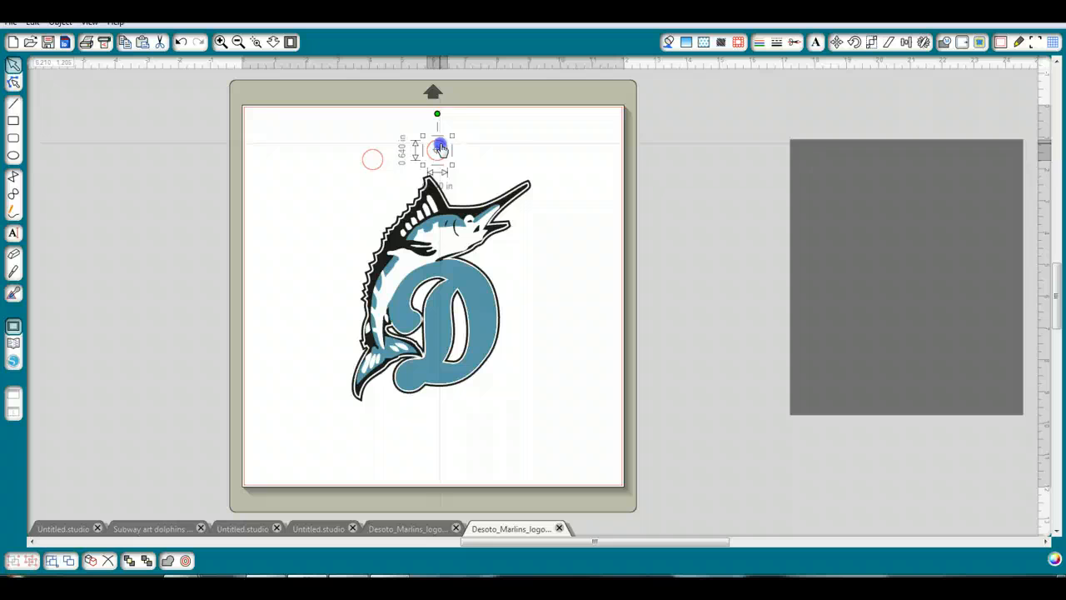
{"action": "left_click_drag", "start_coordinate": [437, 150], "coordinate": [520, 154]}
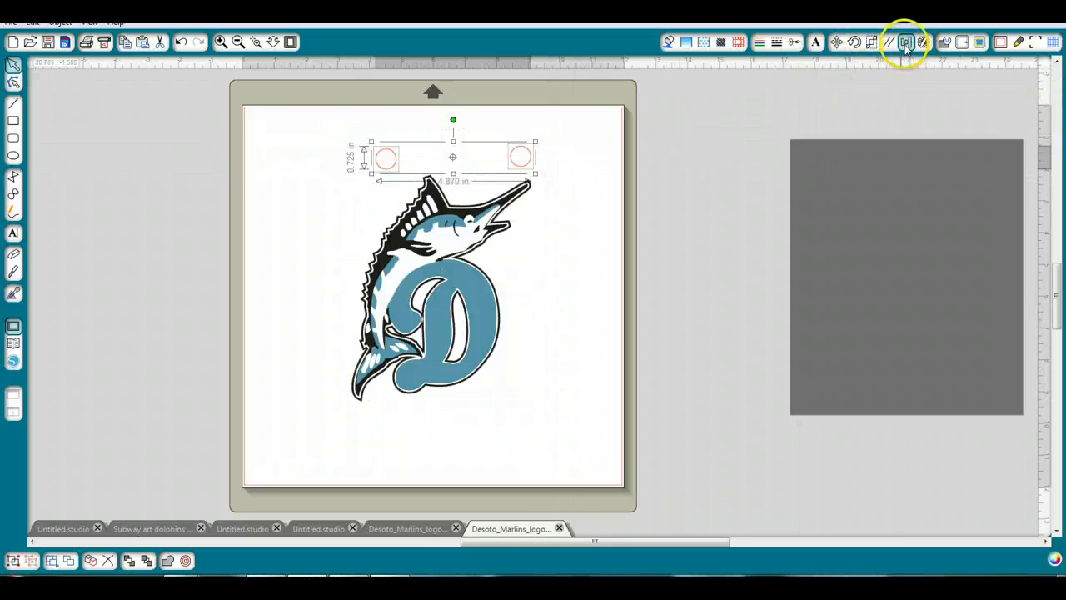
Step: Align the two registration circles along their tops
{"action": "left_click", "coordinate": [905, 42]}
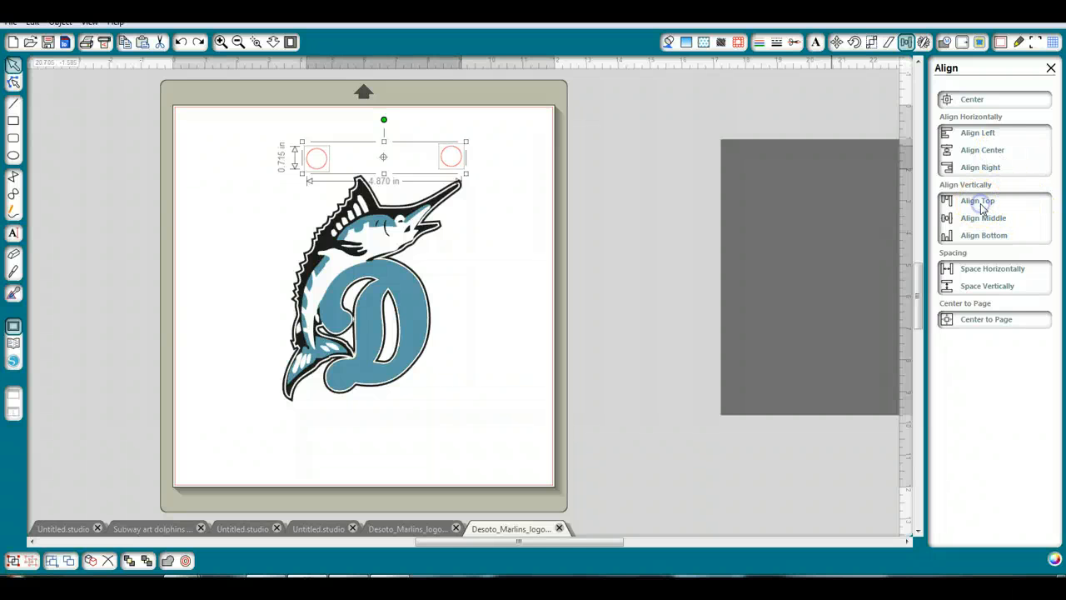
{"action": "left_click", "coordinate": [977, 201]}
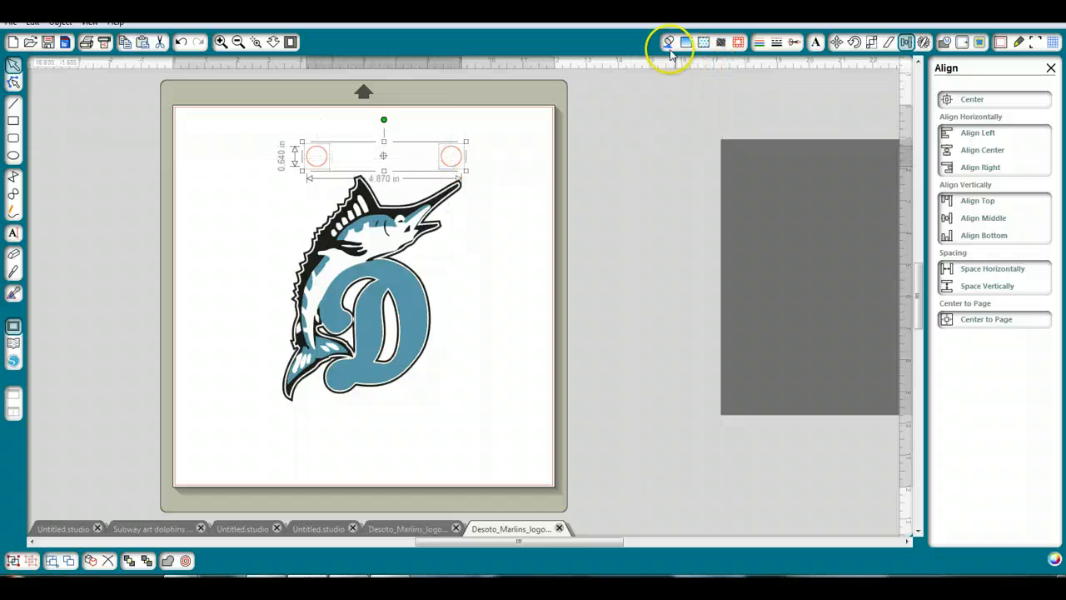
Step: Fill both registration circles with purple, then deselect them
{"action": "left_click", "coordinate": [668, 42]}
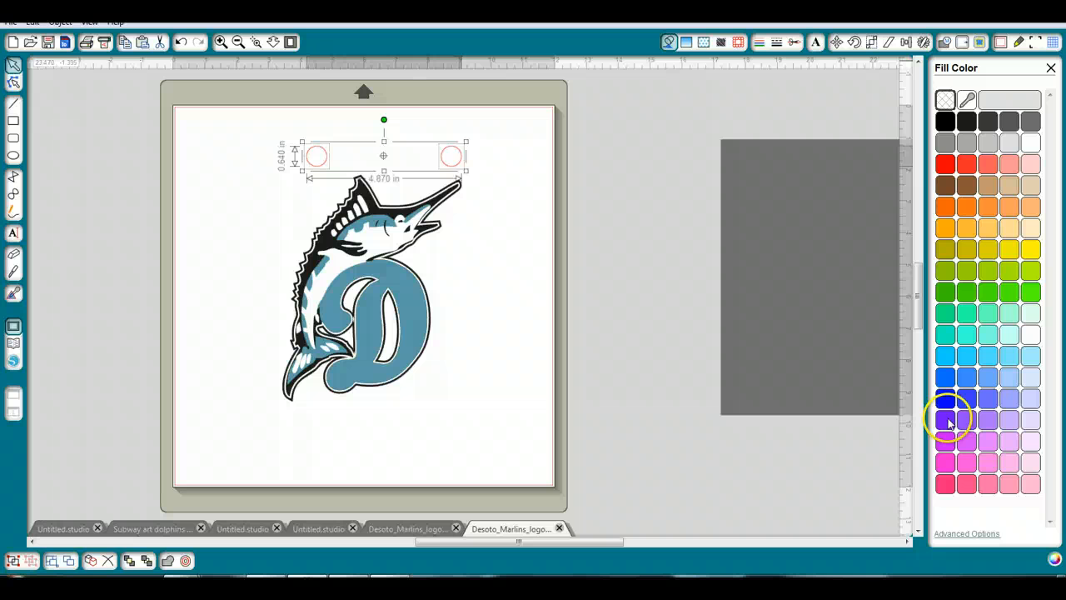
{"action": "left_click", "coordinate": [947, 420]}
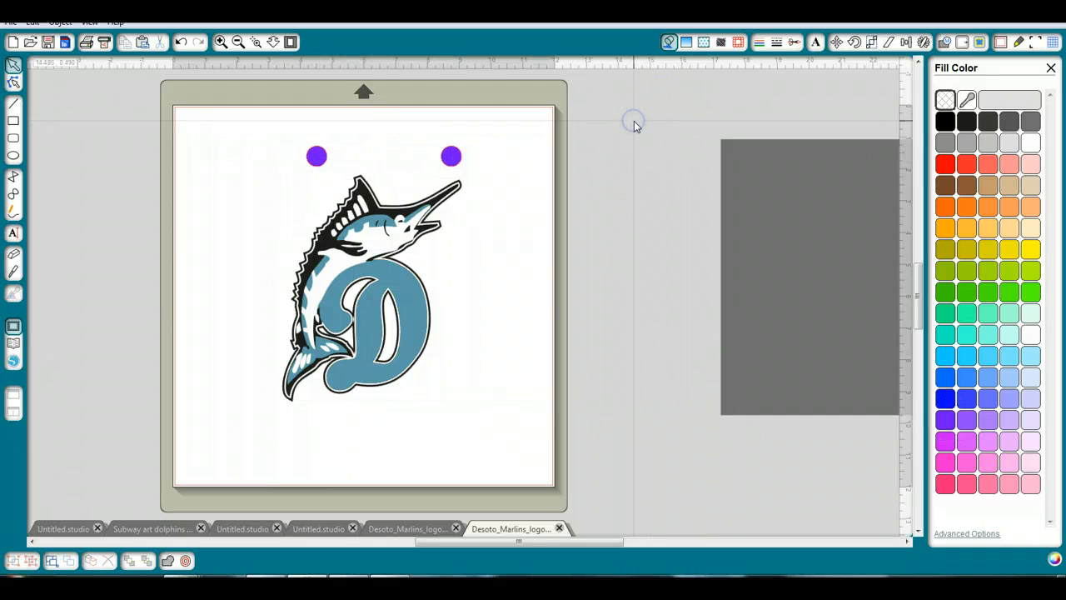
{"action": "left_click", "coordinate": [798, 279]}
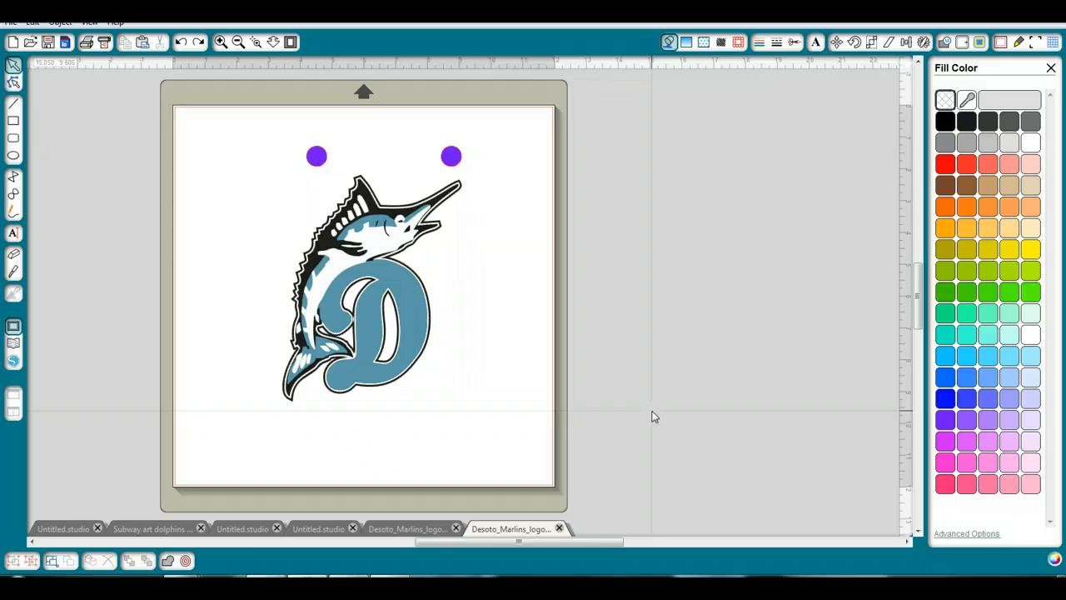
{"action": "mouse_move", "coordinate": [479, 366]}
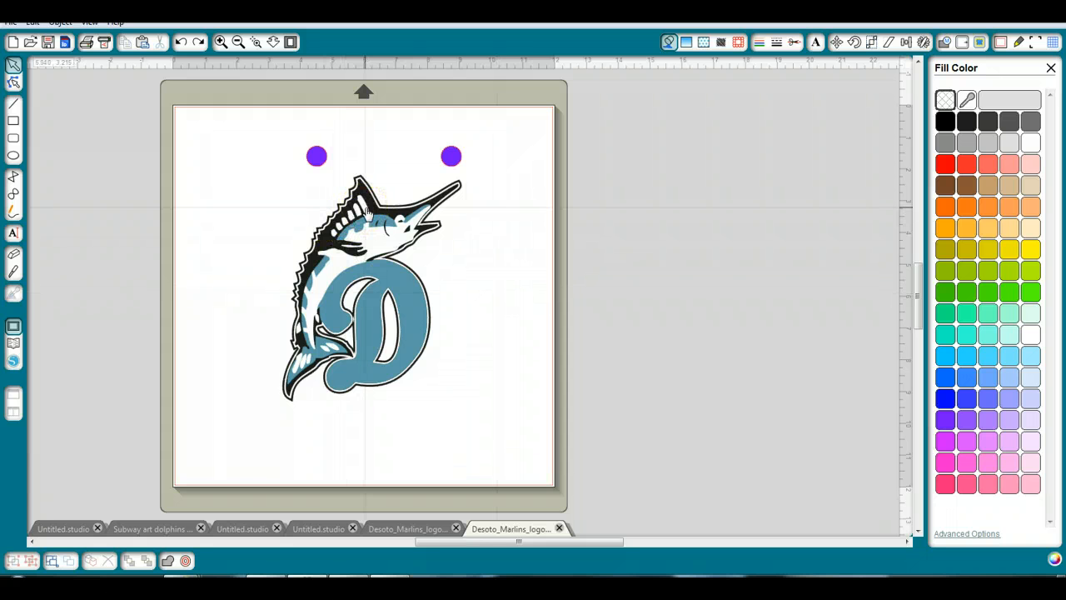
Step: Fill a marlin colour layer grey, then group the logo's colour layers together
{"action": "left_click", "coordinate": [367, 212]}
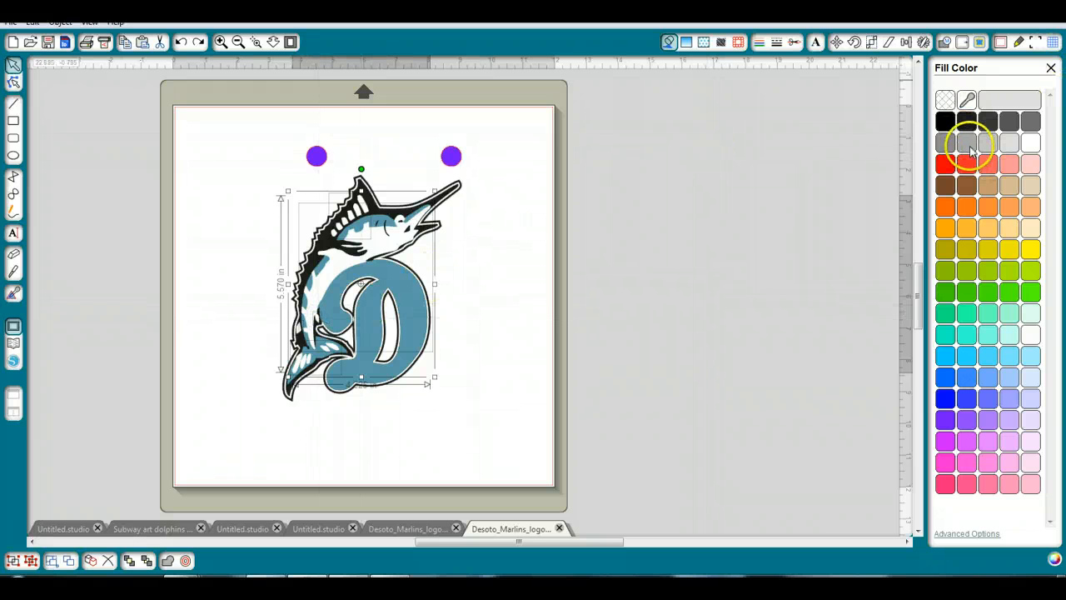
{"action": "left_click", "coordinate": [966, 142]}
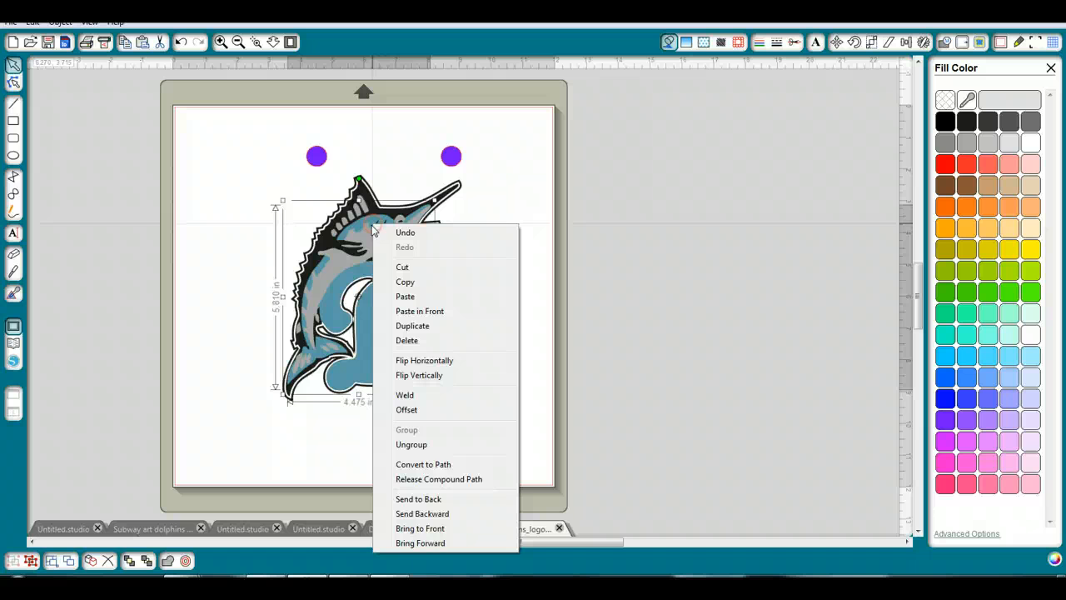
{"action": "mouse_move", "coordinate": [506, 138]}
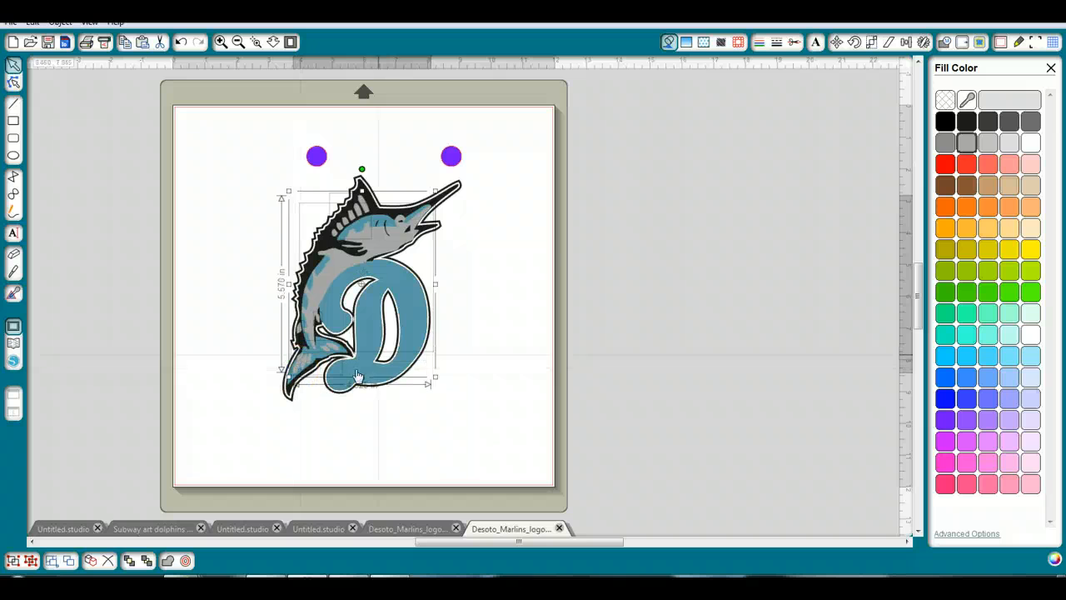
{"action": "right_click", "coordinate": [358, 375]}
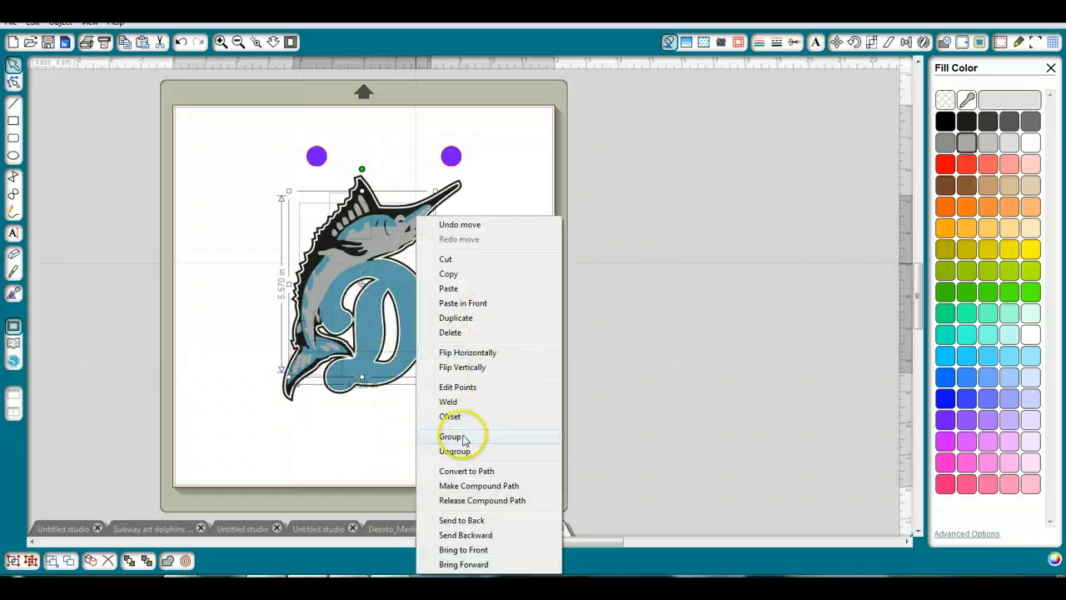
{"action": "left_click", "coordinate": [450, 435]}
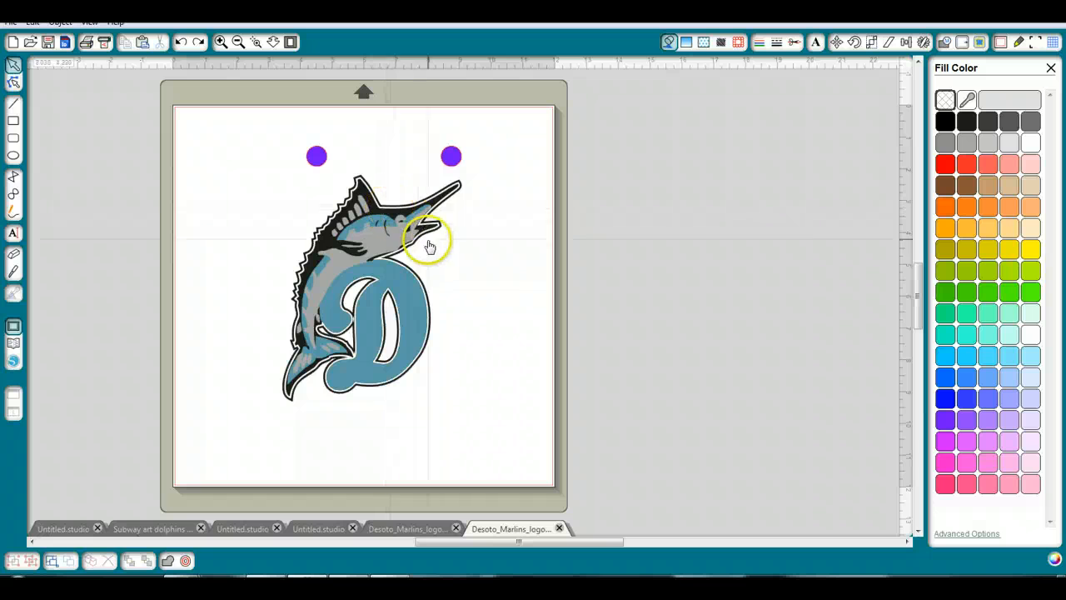
{"action": "left_click", "coordinate": [424, 238]}
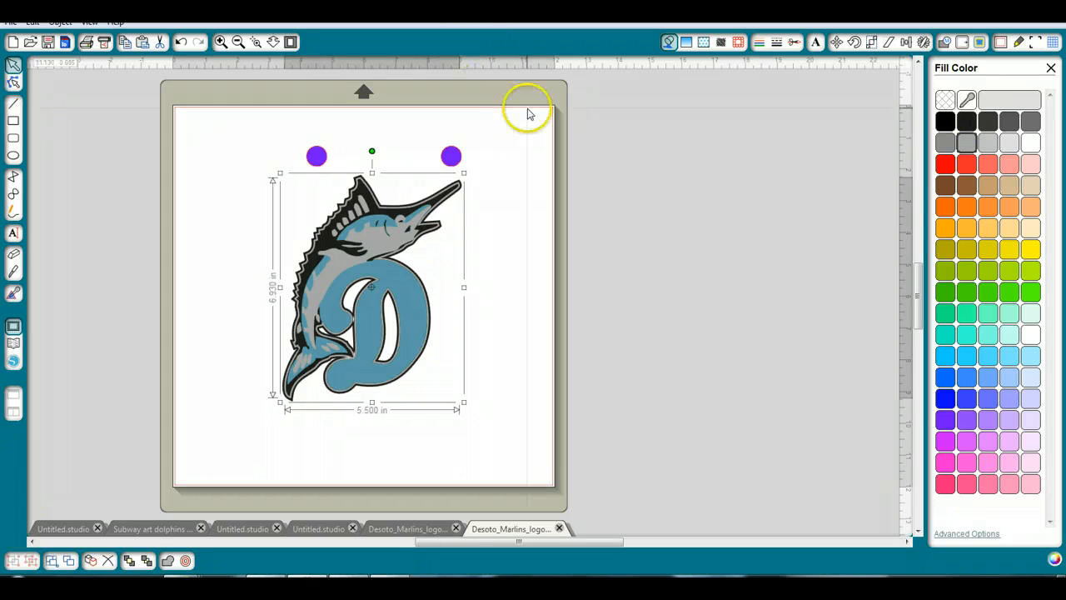
{"action": "mouse_move", "coordinate": [540, 129]}
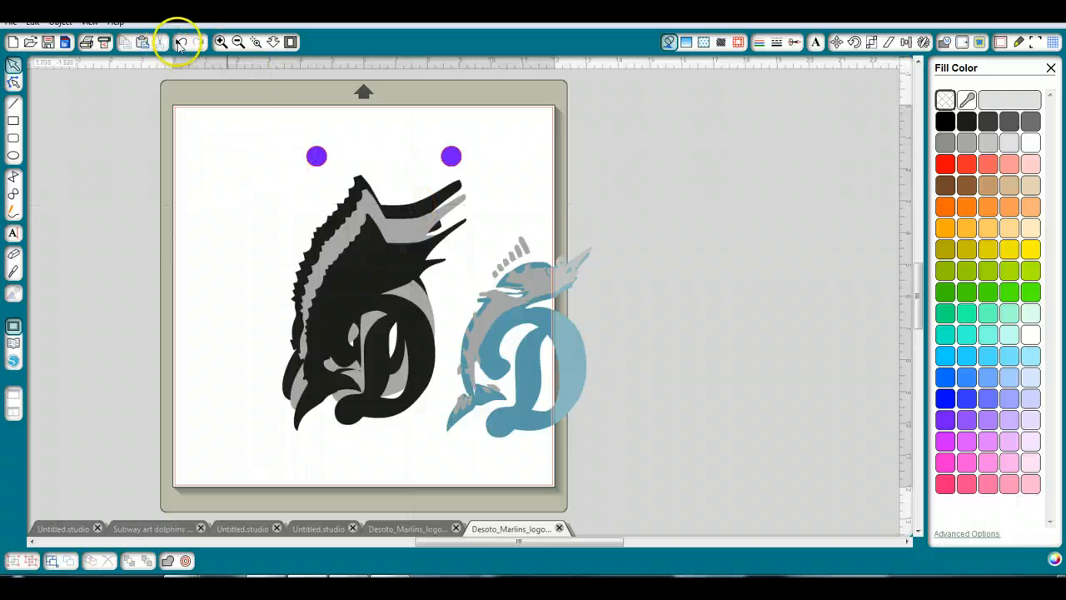
Step: Undo twice to restore the logo layers, then move logo and circles top-left
{"action": "left_click", "coordinate": [180, 41]}
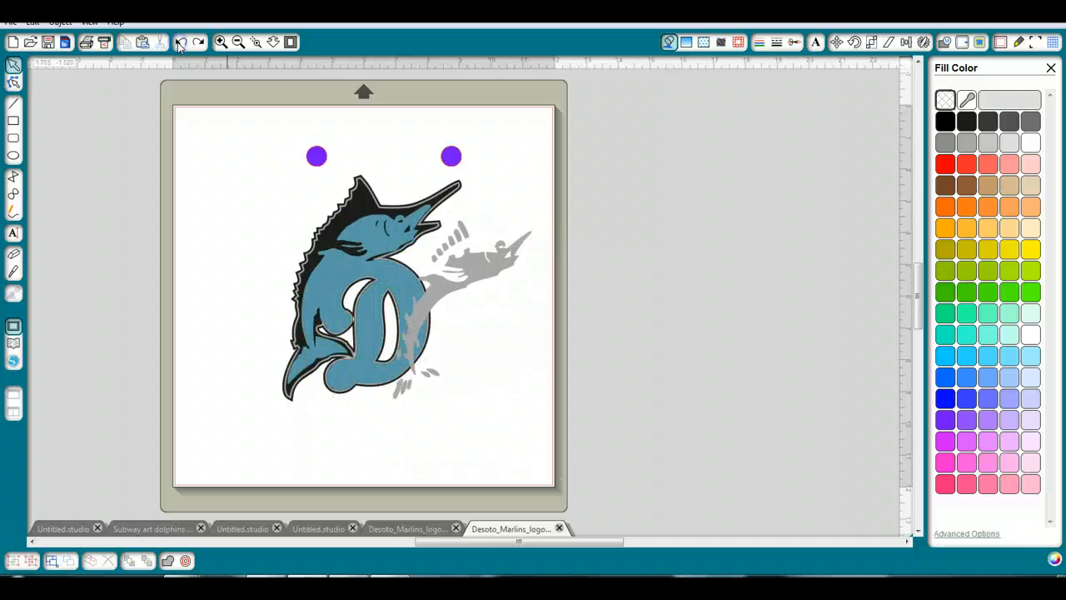
{"action": "left_click", "coordinate": [180, 42]}
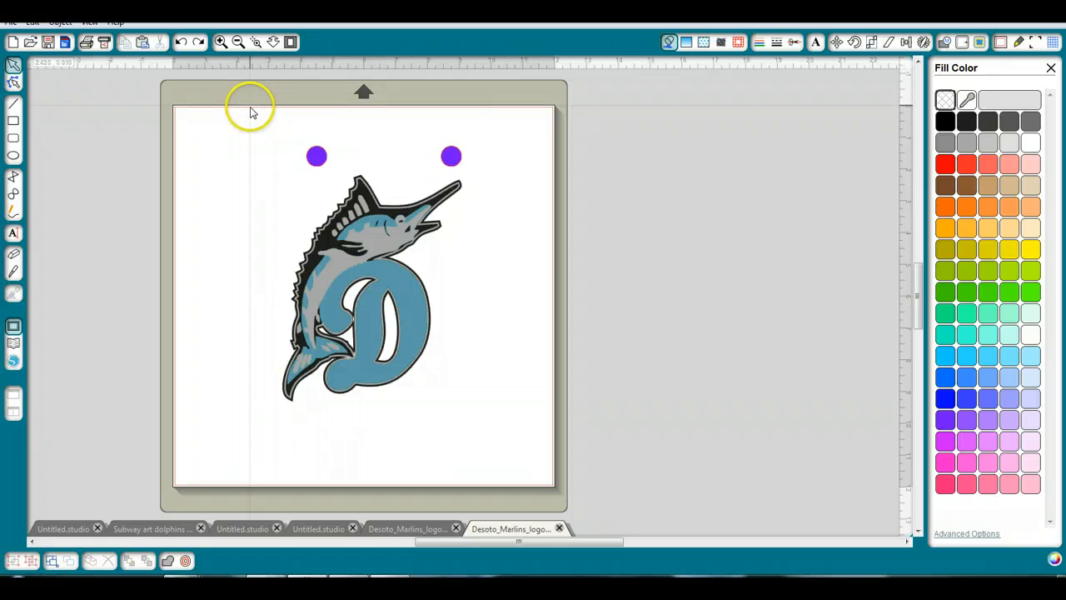
{"action": "left_click", "coordinate": [319, 294]}
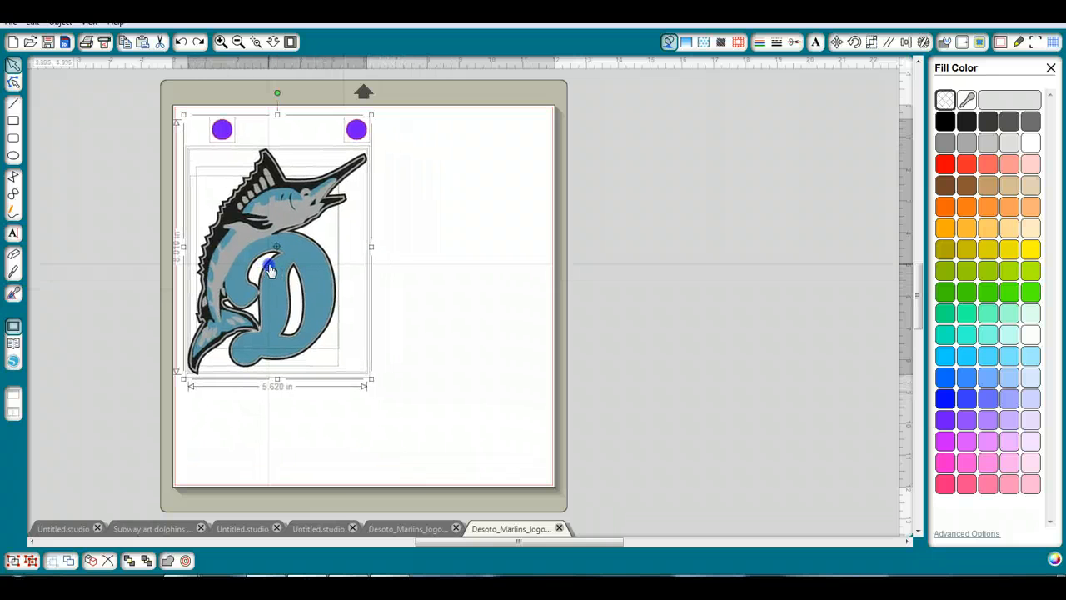
{"action": "left_click", "coordinate": [487, 180]}
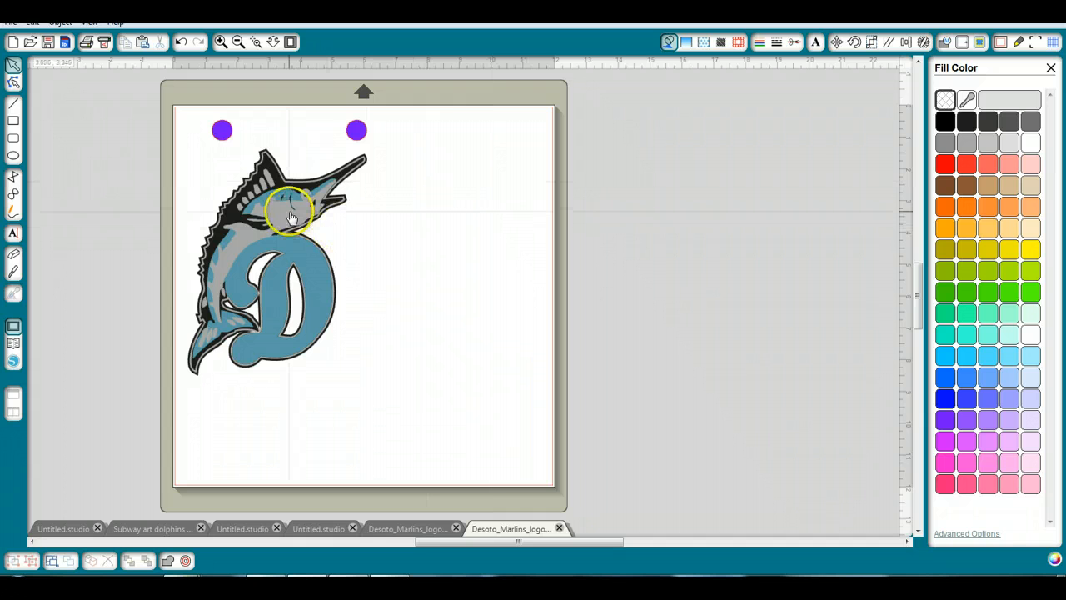
{"action": "mouse_move", "coordinate": [242, 195]}
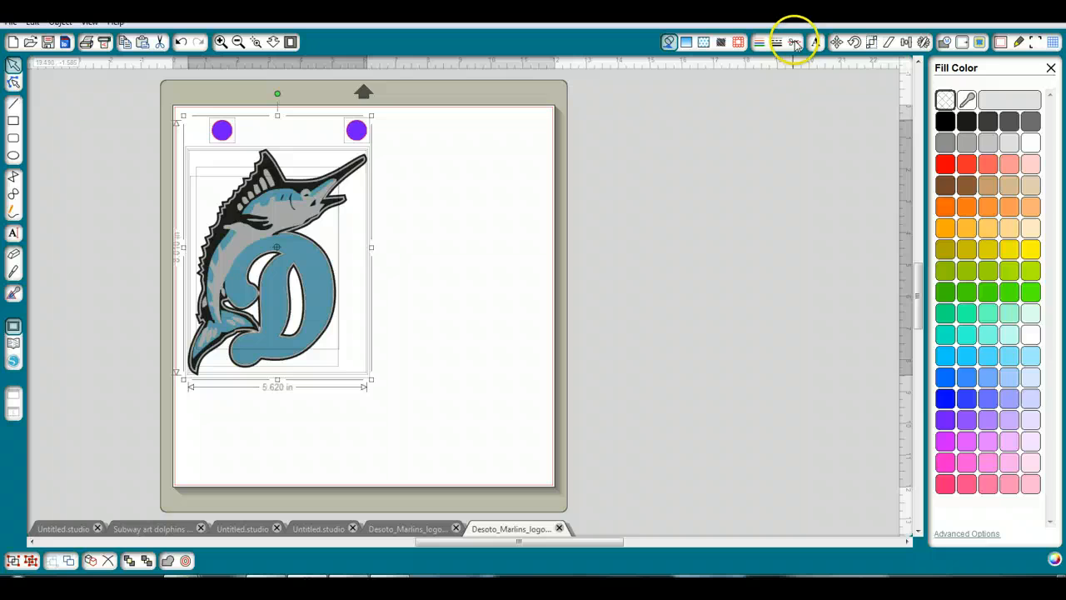
Step: Set three of the marlin logo's color layers to No Cut in the Cut Style panel
{"action": "left_click", "coordinate": [795, 42]}
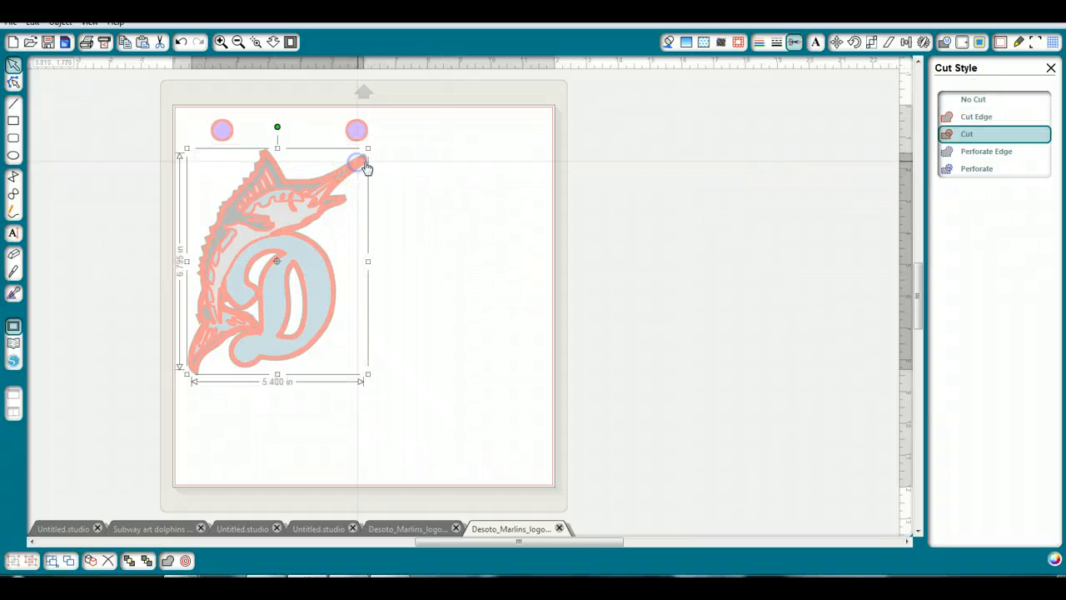
{"action": "left_click", "coordinate": [973, 99]}
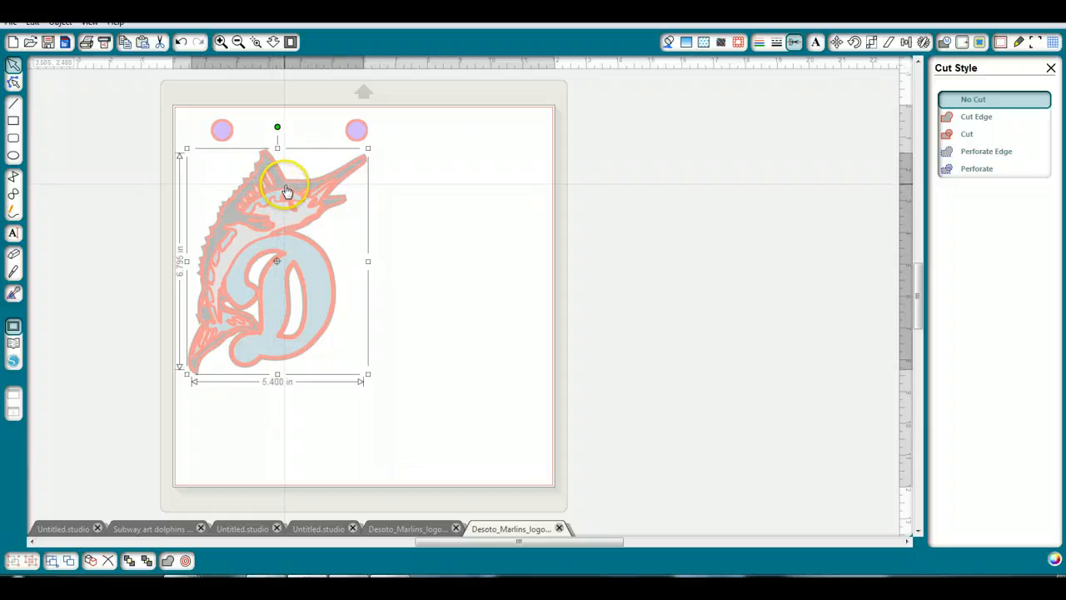
{"action": "left_click", "coordinate": [967, 133]}
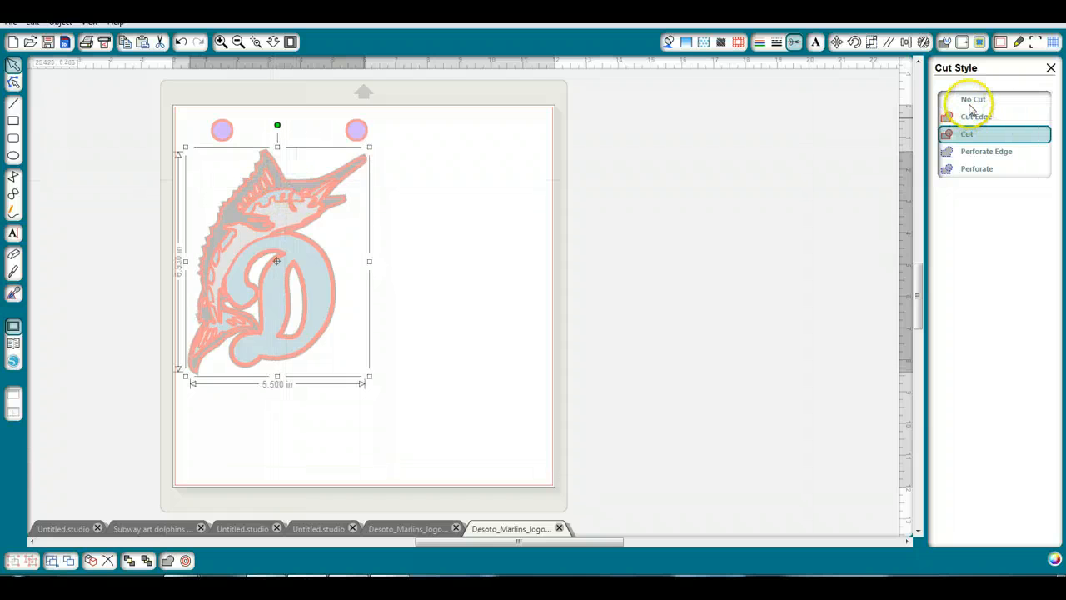
{"action": "left_click", "coordinate": [972, 99]}
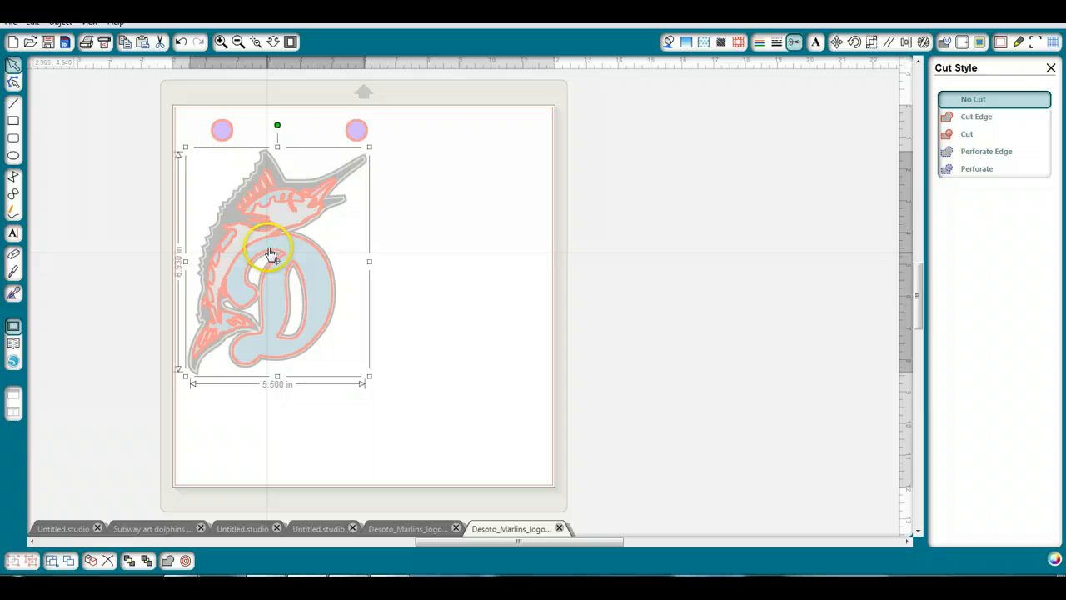
{"action": "left_click", "coordinate": [966, 133]}
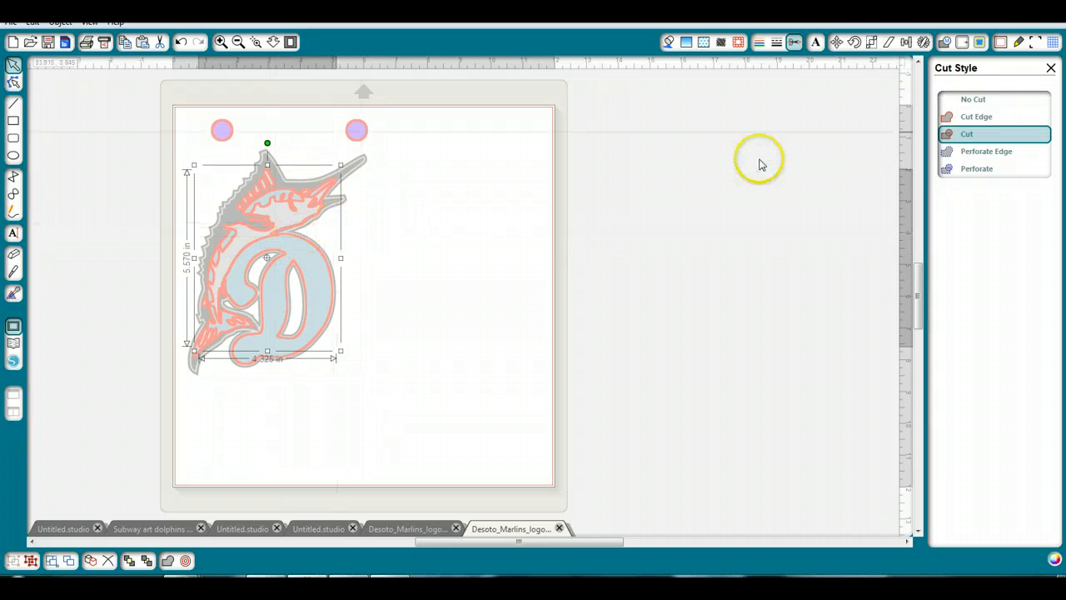
{"action": "left_click", "coordinate": [973, 99]}
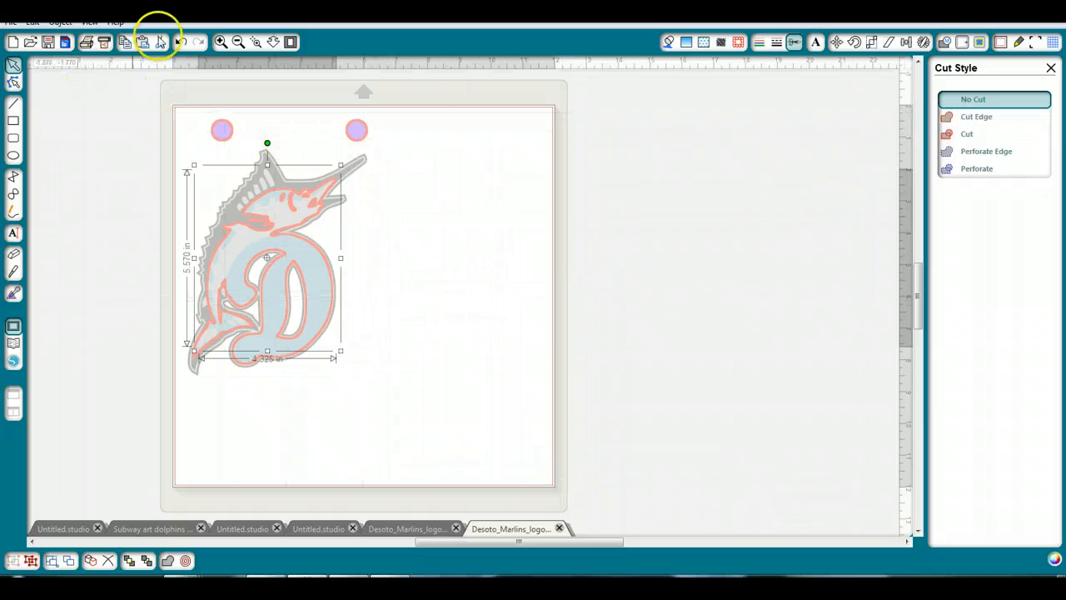
{"action": "left_click", "coordinate": [967, 133]}
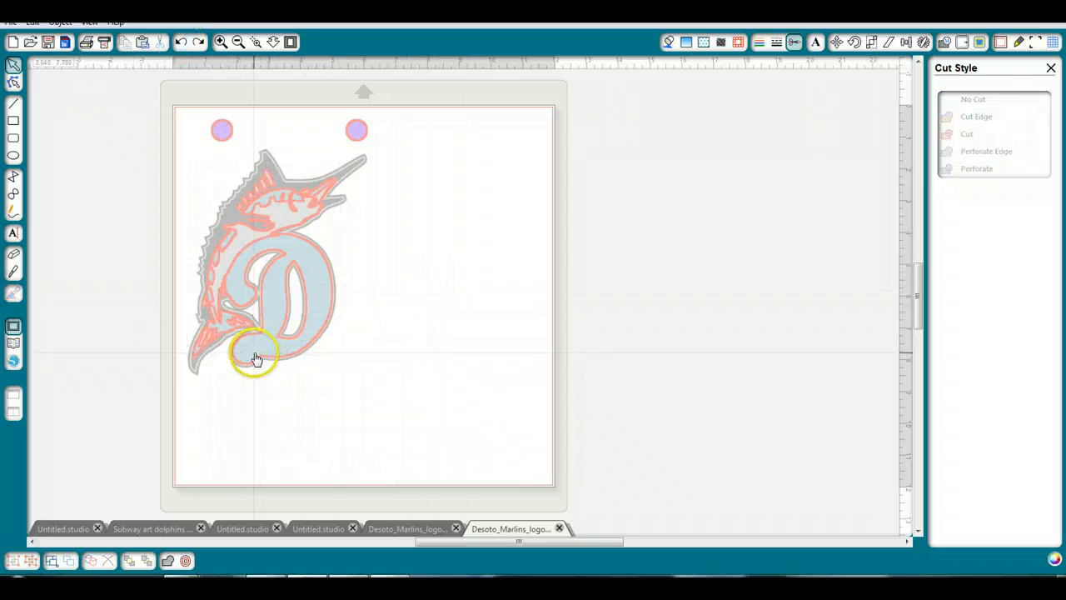
{"action": "left_click", "coordinate": [257, 358]}
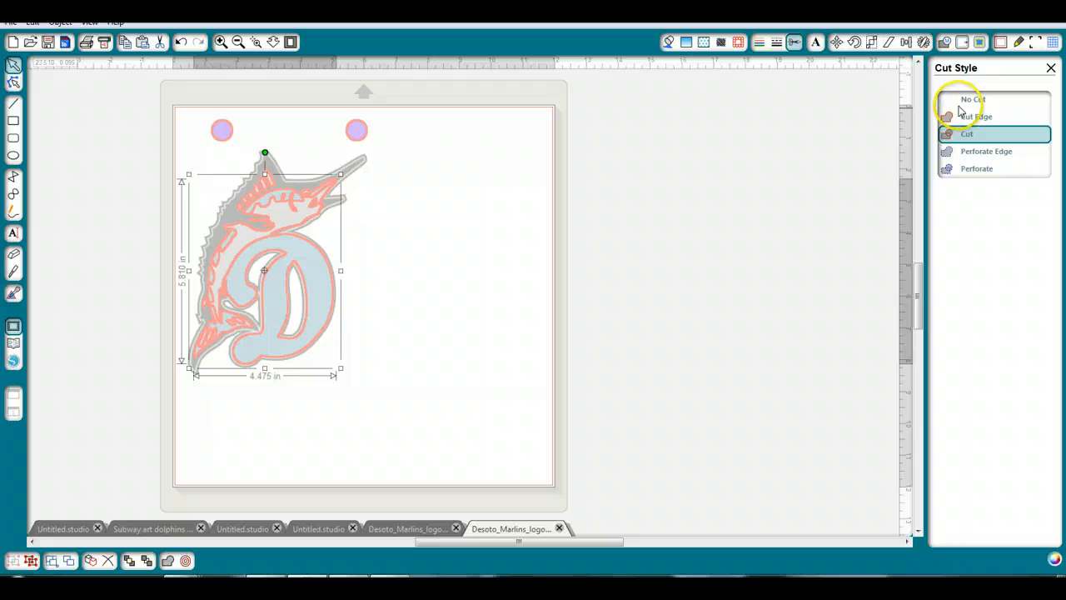
{"action": "left_click", "coordinate": [972, 99]}
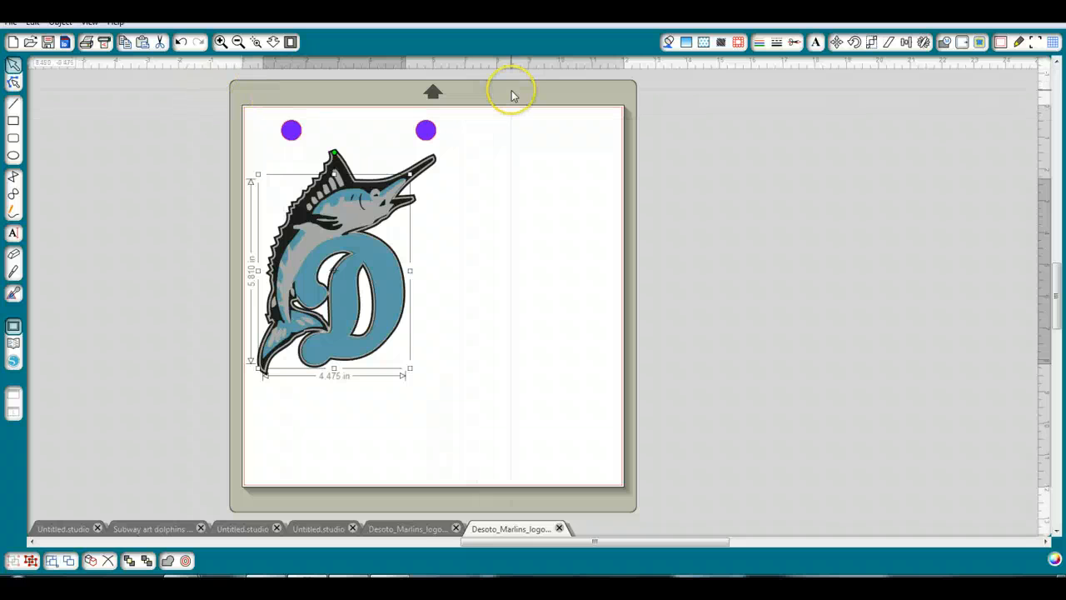
Step: Set the extra logo layer to No Cut and mark the outer outline layer to Cut
{"action": "left_click", "coordinate": [554, 163]}
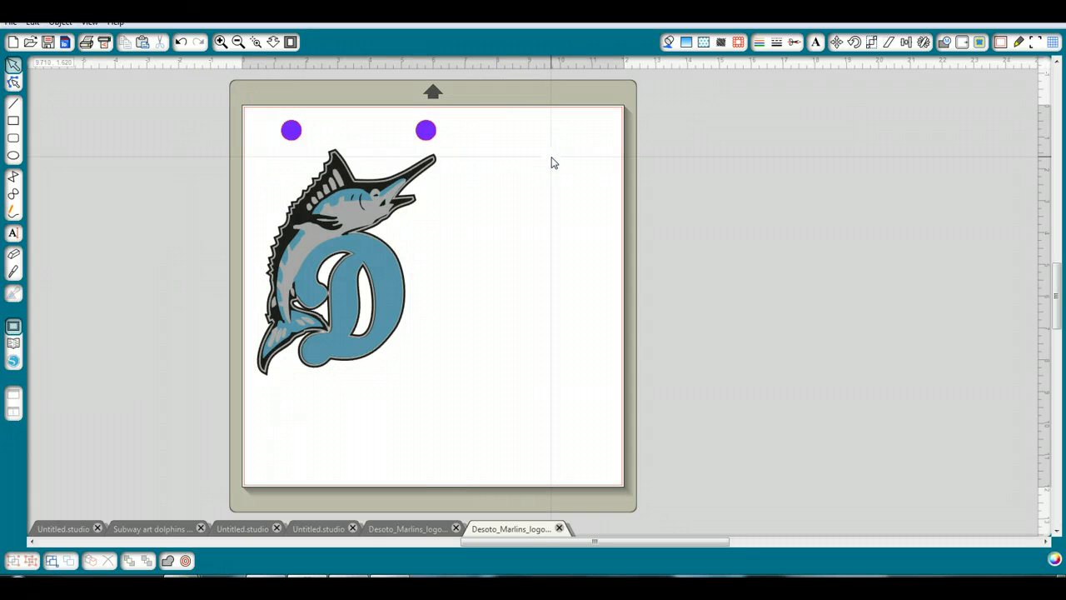
{"action": "mouse_move", "coordinate": [224, 266]}
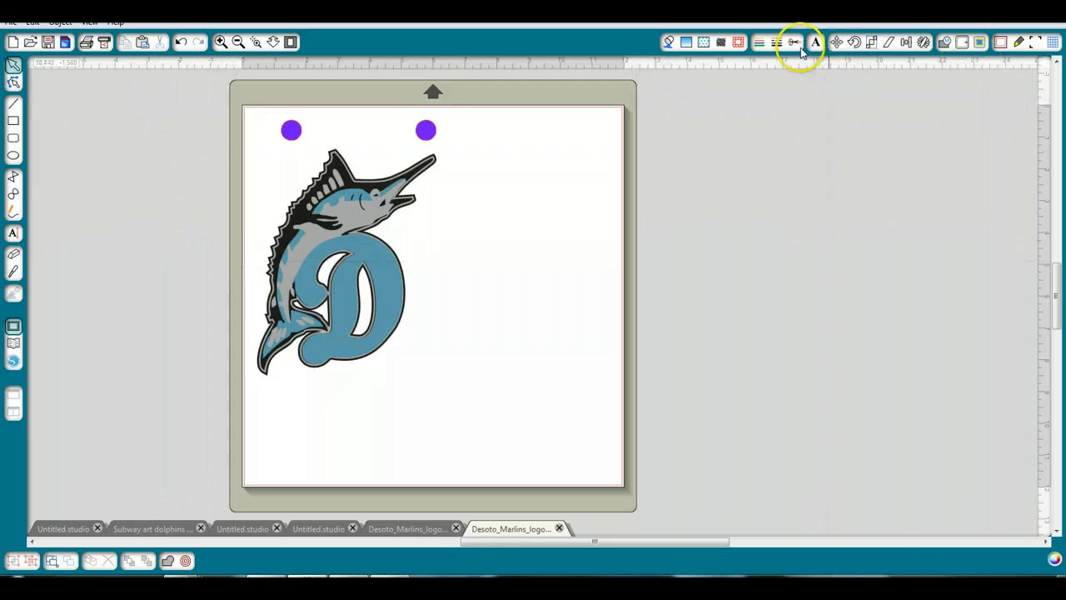
{"action": "left_click", "coordinate": [794, 41]}
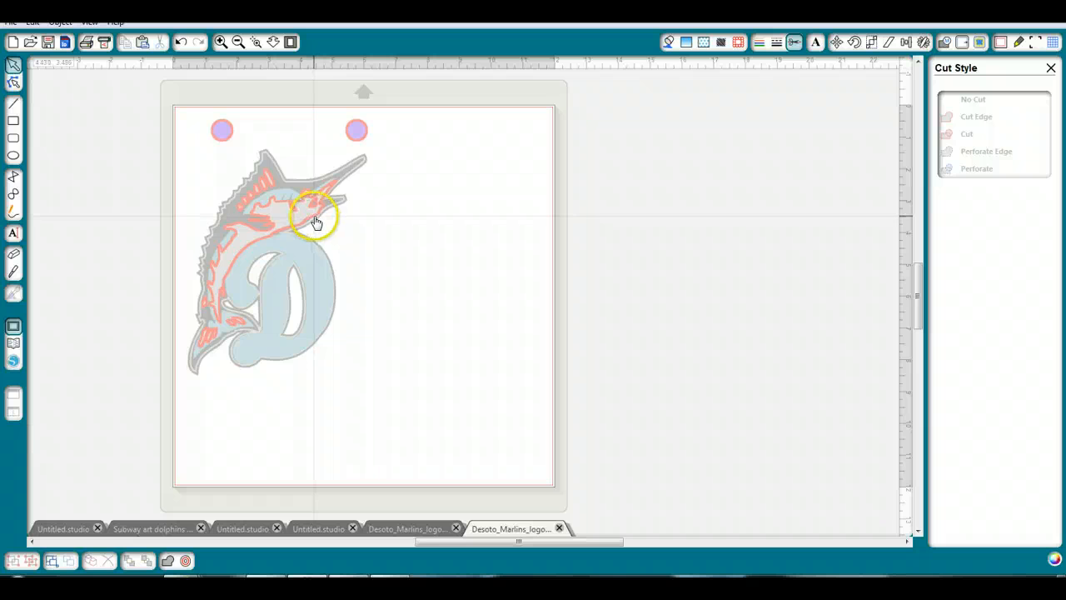
{"action": "left_click", "coordinate": [316, 222]}
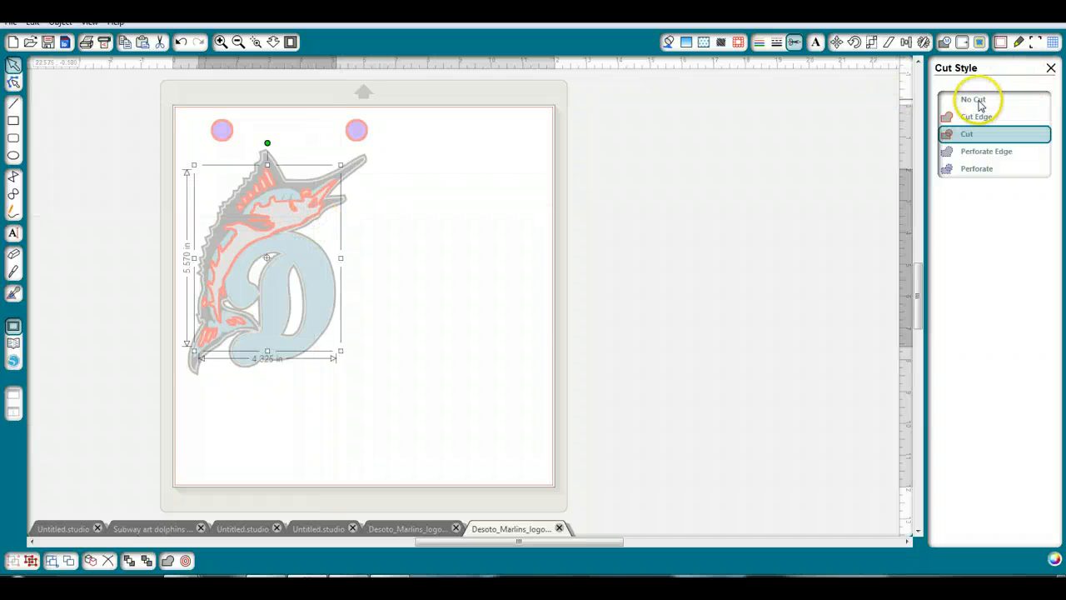
{"action": "left_click", "coordinate": [973, 99]}
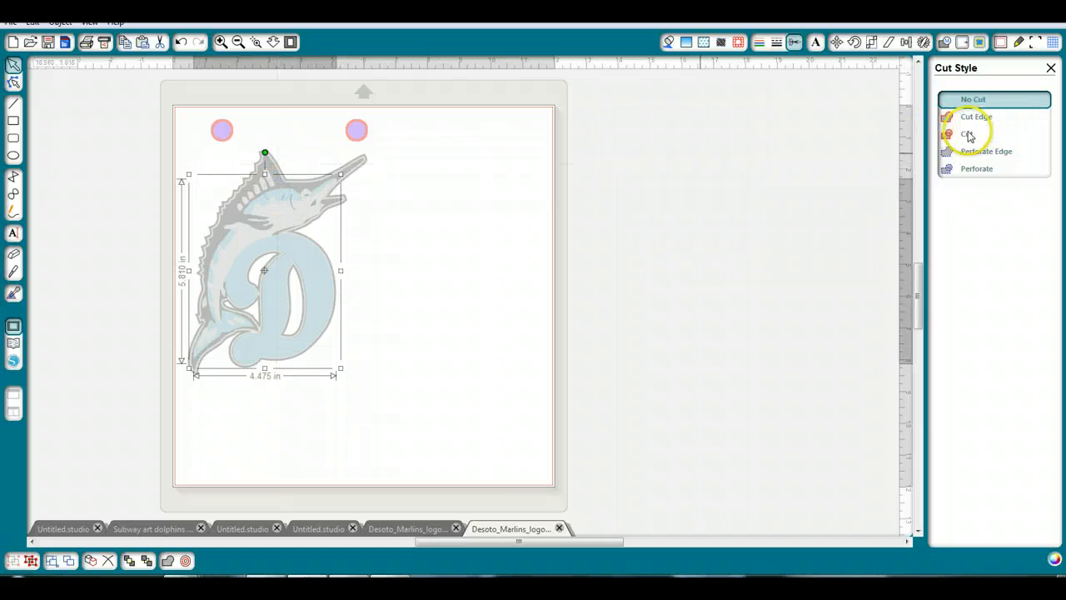
{"action": "left_click", "coordinate": [967, 134]}
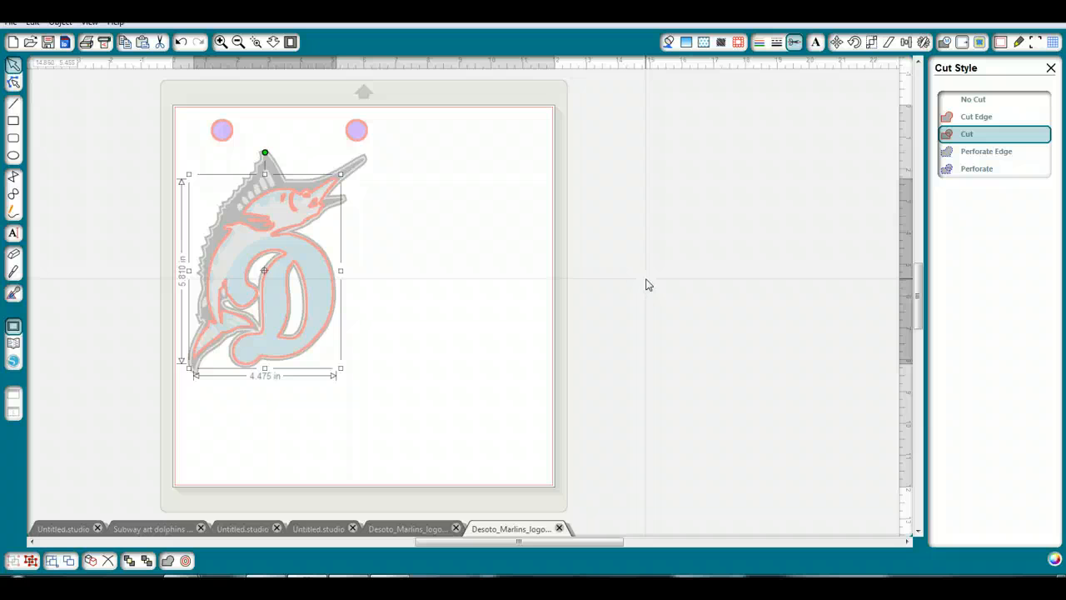
{"action": "mouse_move", "coordinate": [458, 200]}
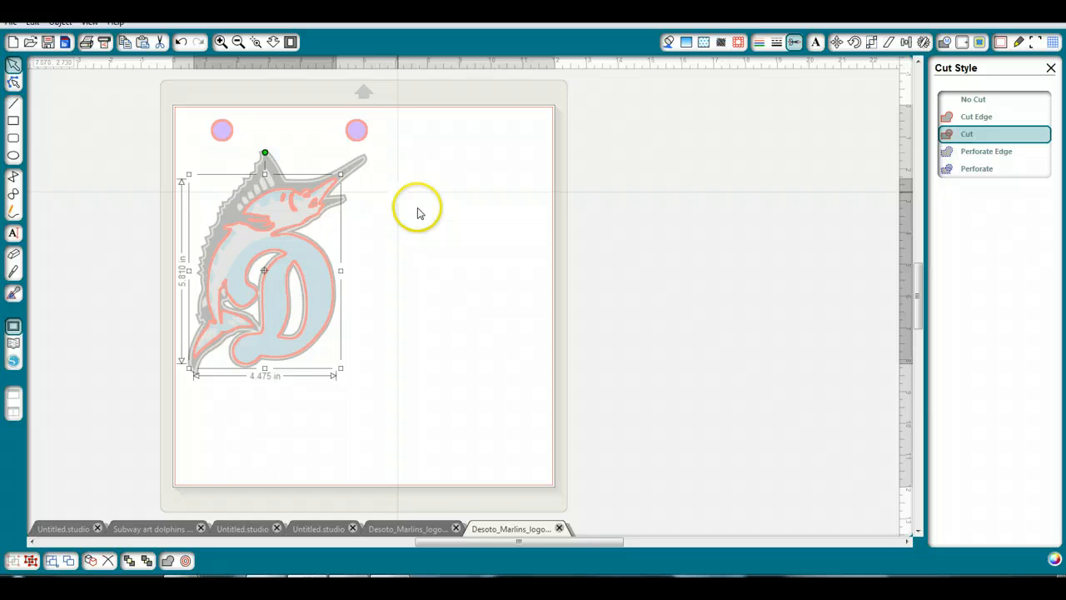
{"action": "mouse_move", "coordinate": [458, 253]}
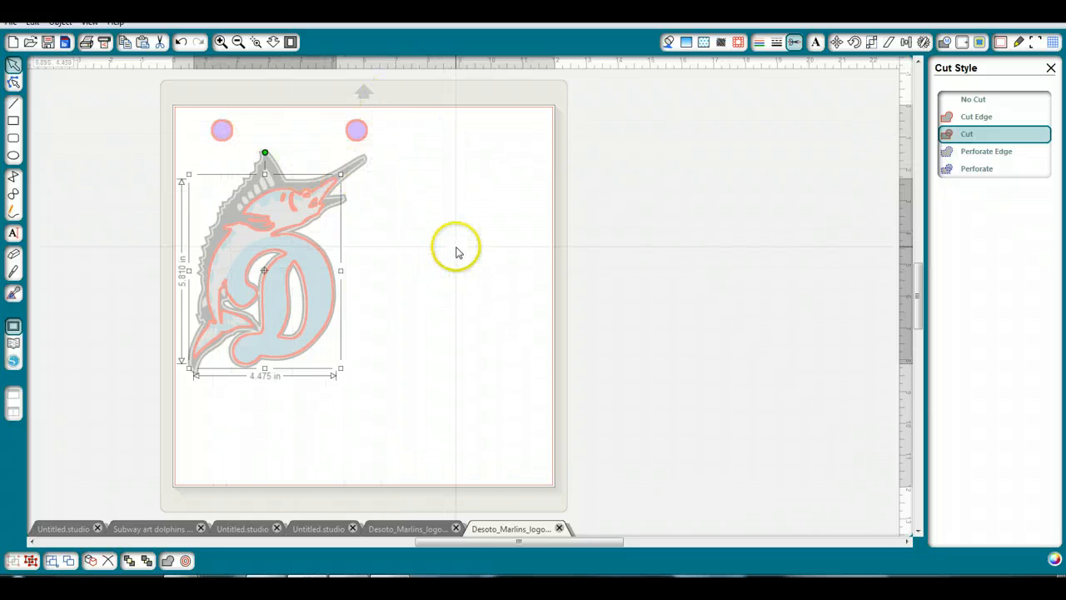
{"action": "mouse_move", "coordinate": [456, 252]}
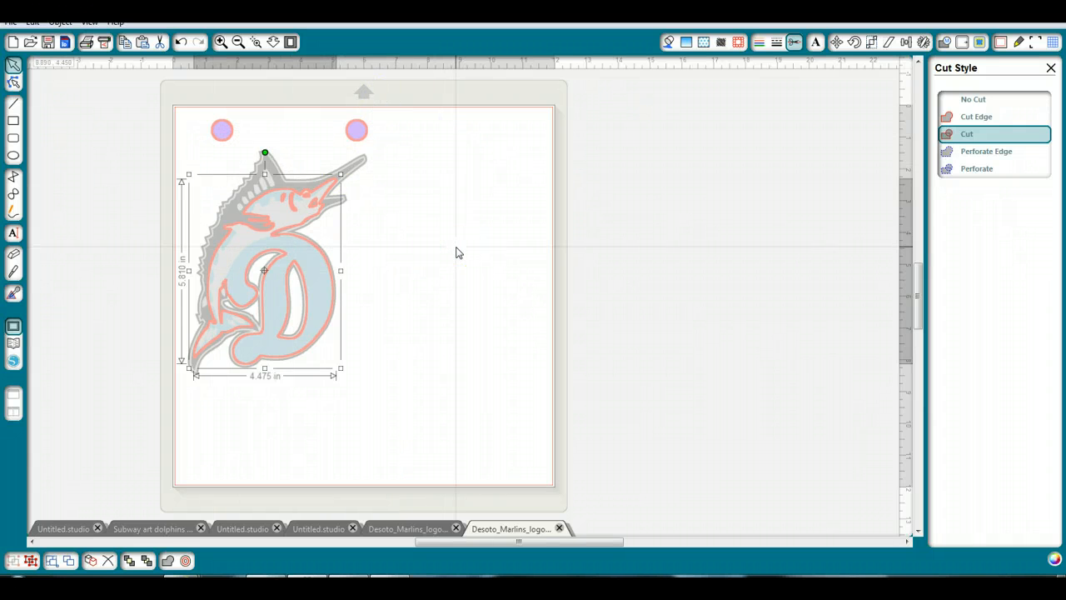